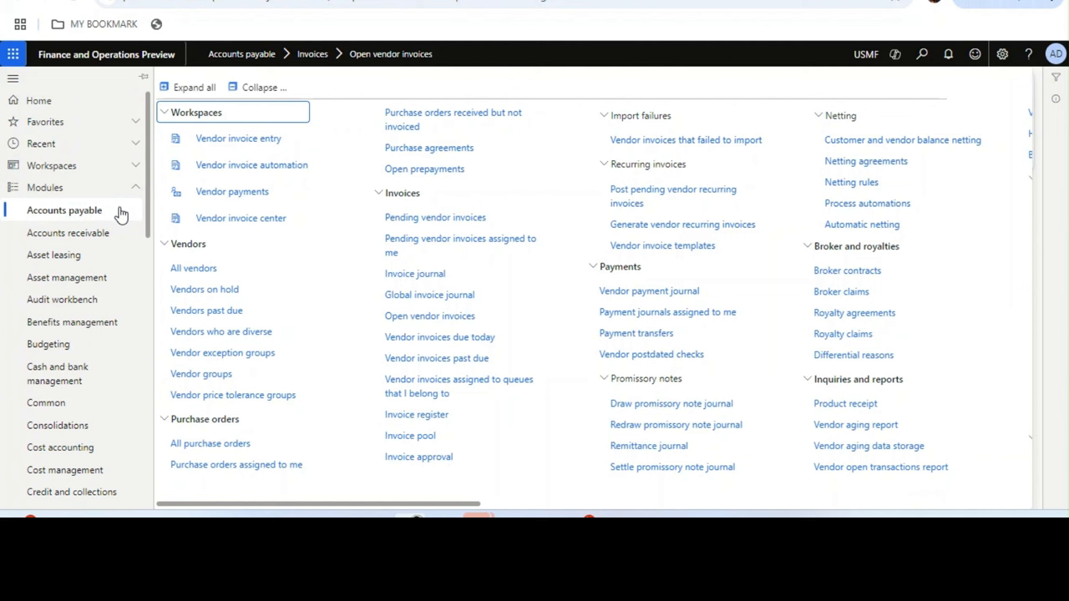
{"action": "mouse_move", "coordinate": [193, 267]}
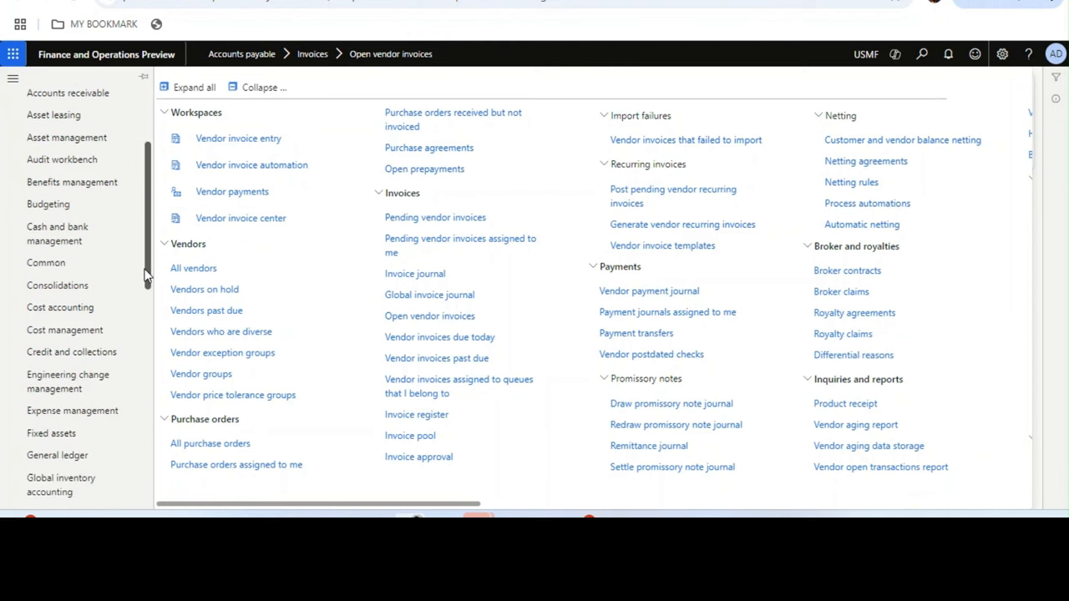
{"action": "mouse_move", "coordinate": [434, 217]}
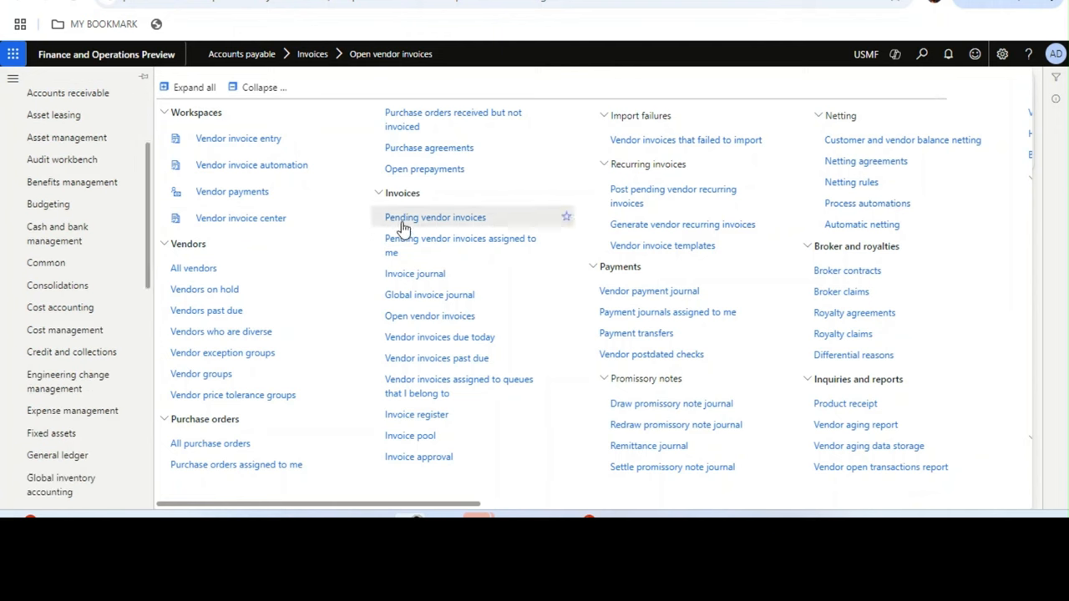
- Browse the Pending vendor invoices list, scrolling to the Invoice total column and selecting Acme and Air Cargo rows
{"action": "left_click", "coordinate": [434, 217]}
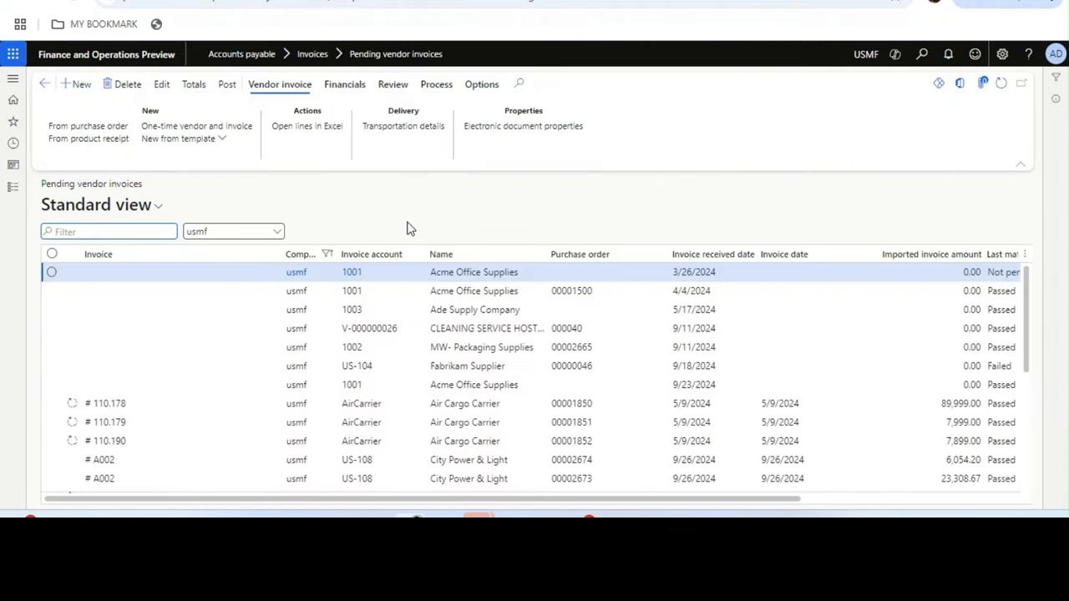
{"action": "scroll", "scroll_direction": "right", "scroll_amount": 3}
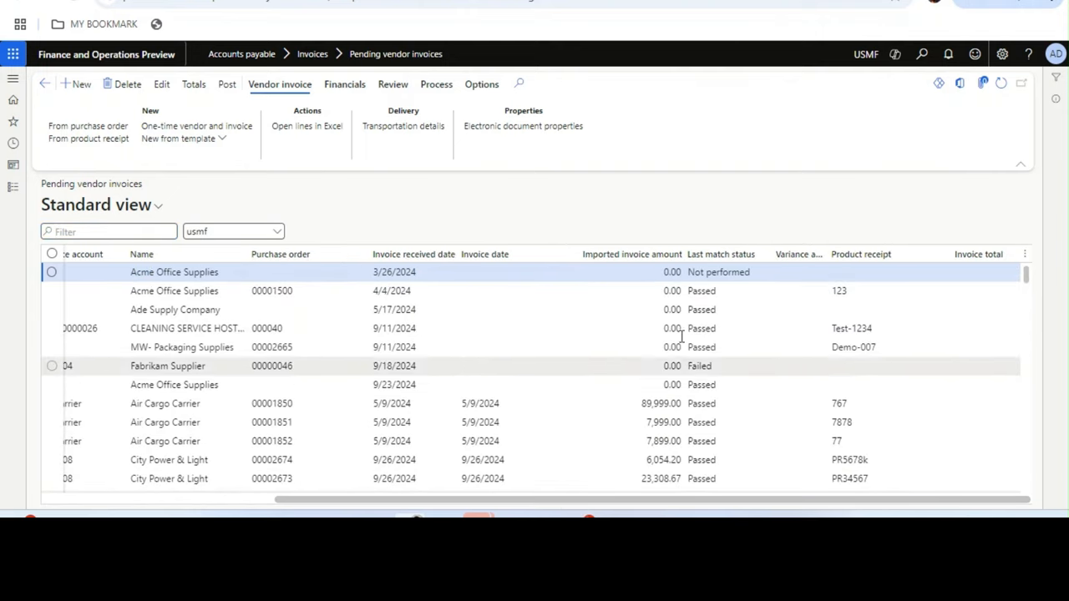
{"action": "left_click", "coordinate": [501, 270]}
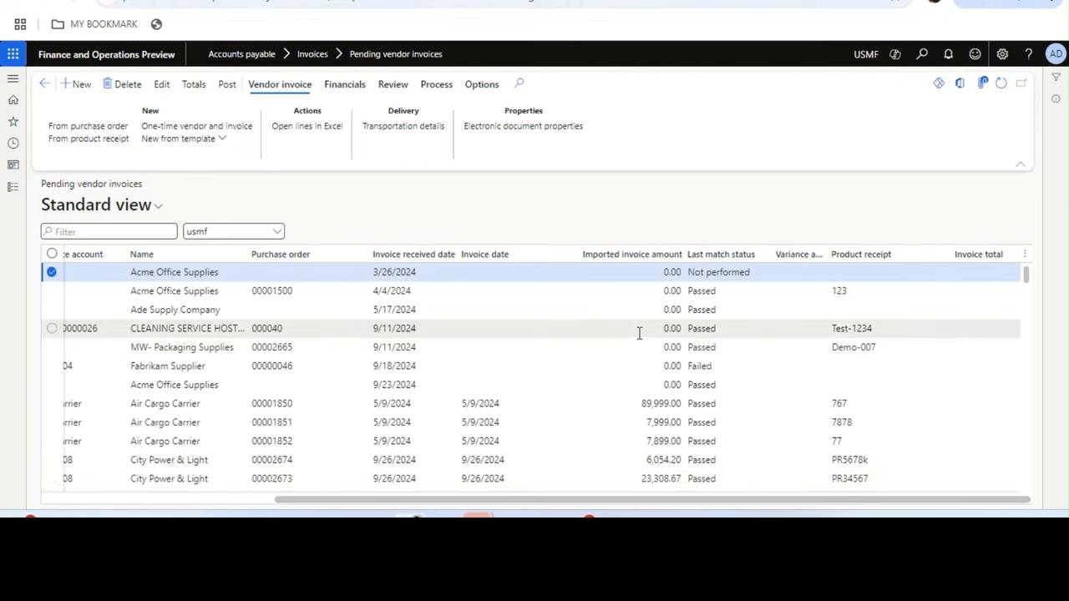
{"action": "mouse_move", "coordinate": [614, 254]}
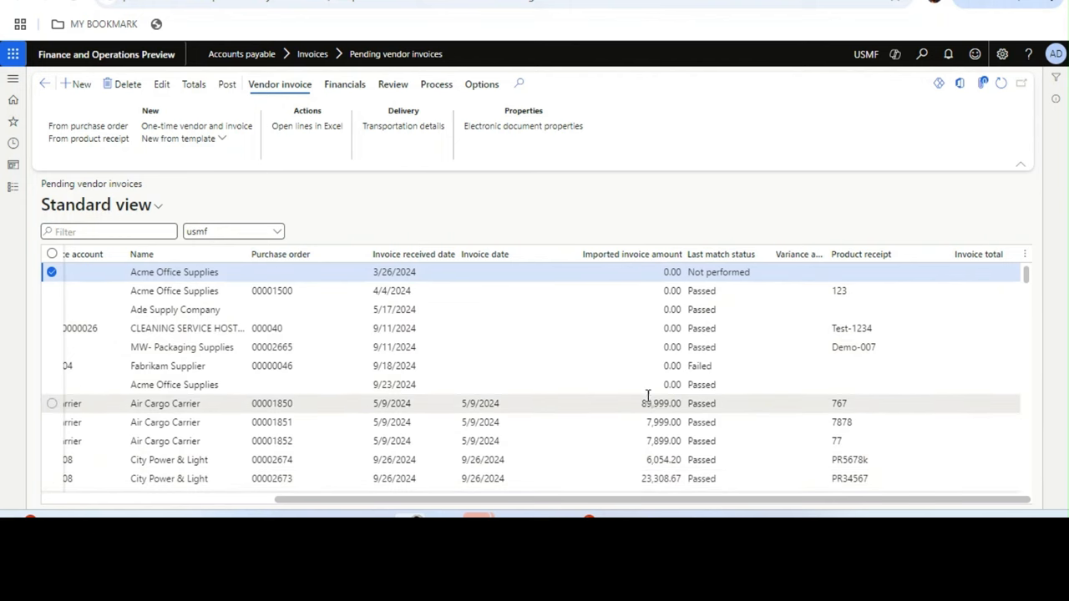
{"action": "left_click", "coordinate": [648, 402]}
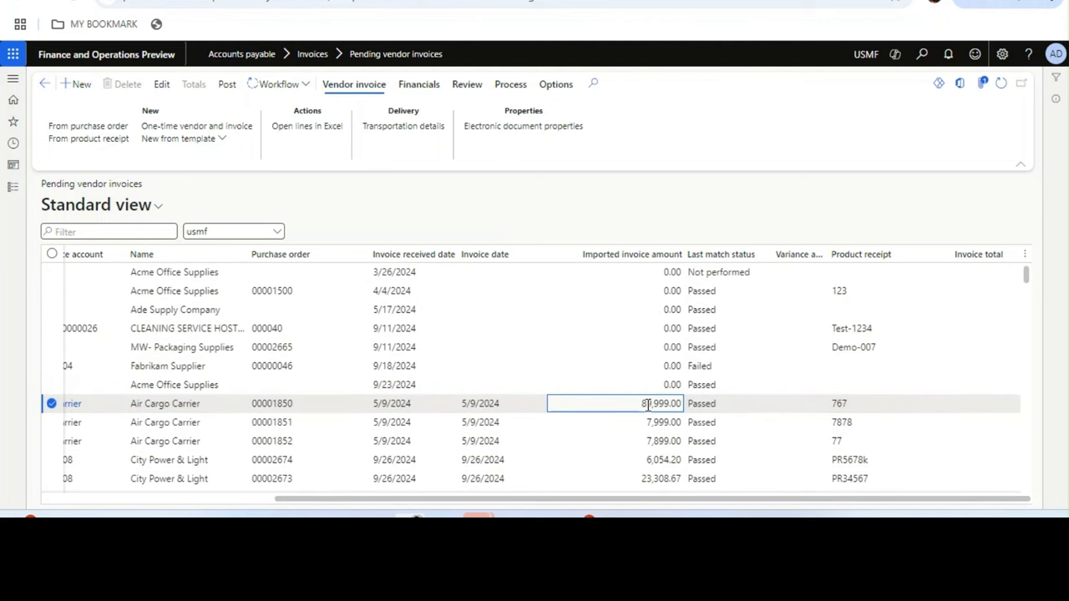
{"action": "left_click", "coordinate": [615, 271]}
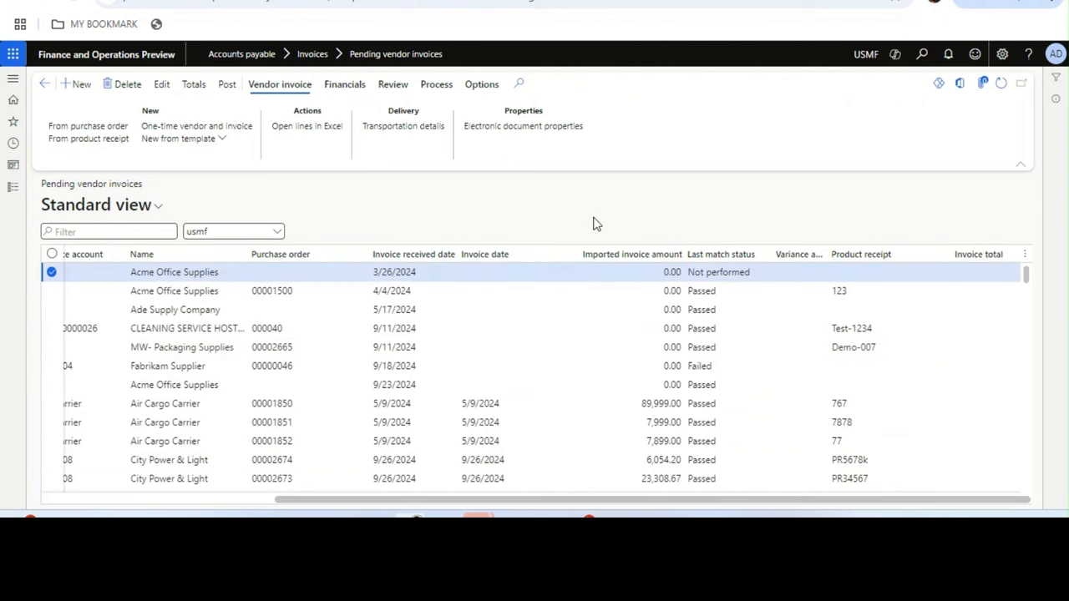
{"action": "mouse_move", "coordinate": [386, 208]}
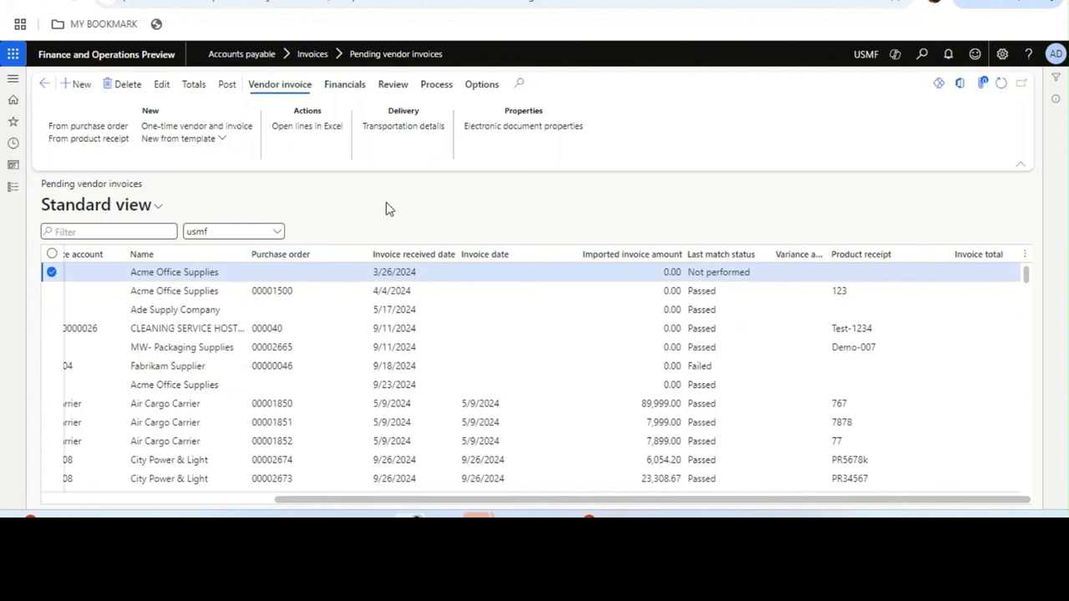
- Review the Totals pane for the Acme Office Supplies invoice and dismiss it
{"action": "left_click", "coordinate": [414, 271]}
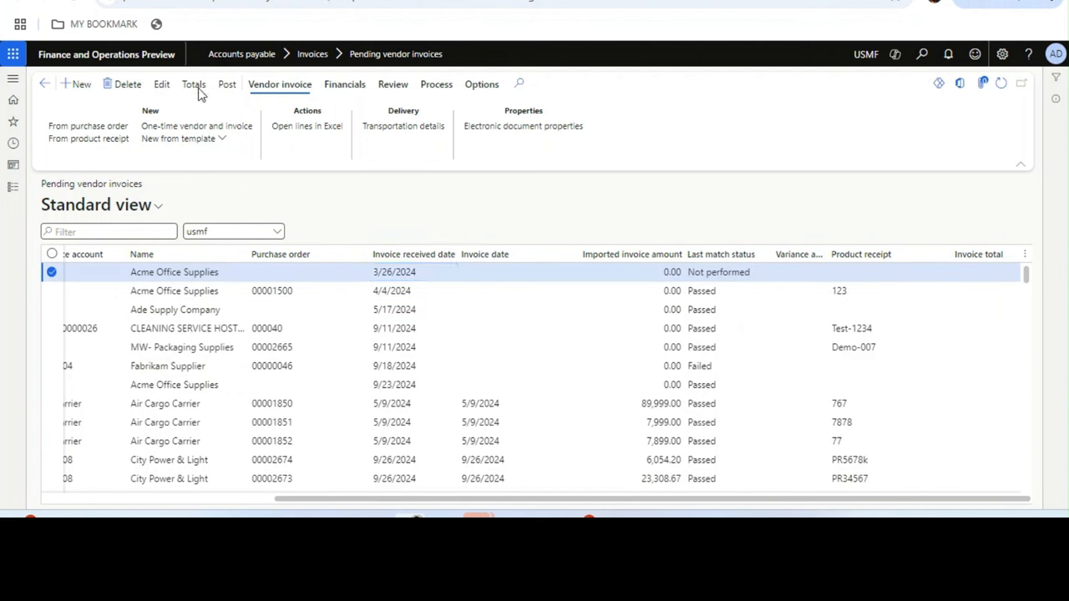
{"action": "left_click", "coordinate": [194, 83]}
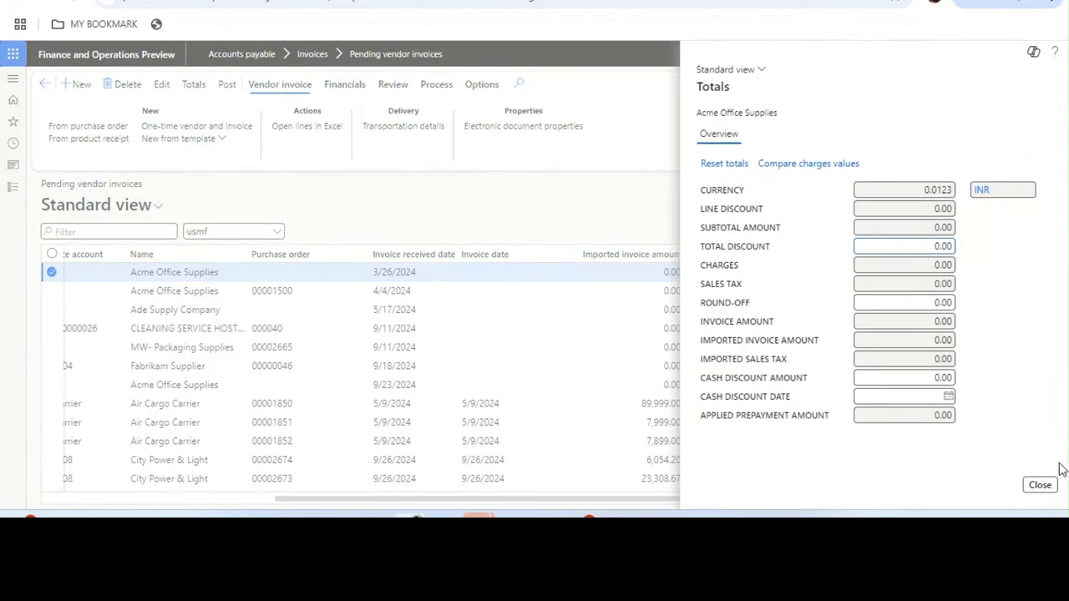
{"action": "left_click", "coordinate": [1039, 485]}
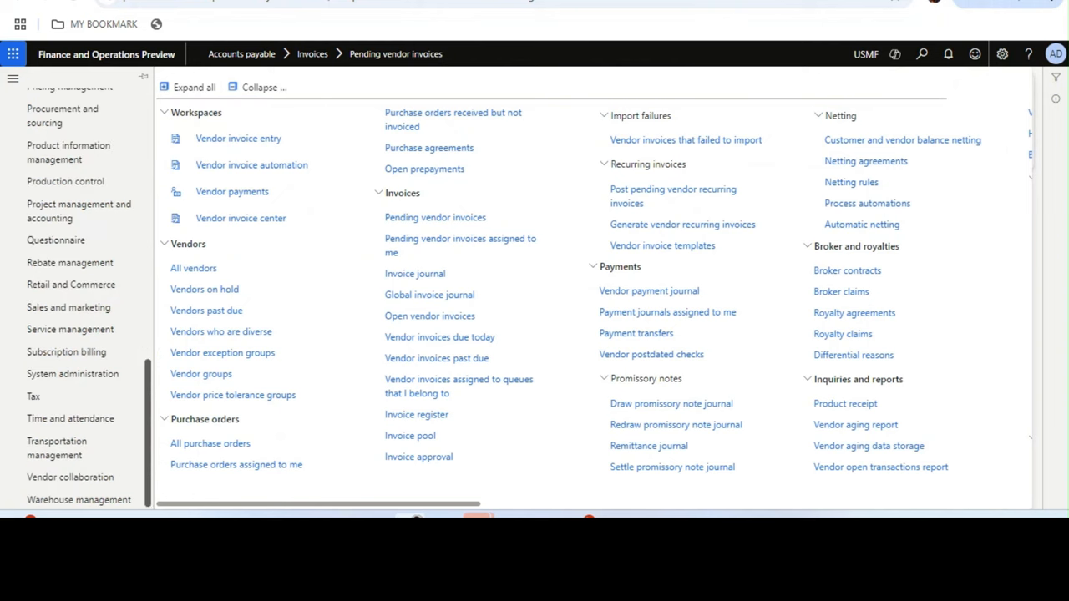
- In Feature management, show details of 'Use cached invoice total in vendor invoice list page'
{"action": "left_click", "coordinate": [73, 374]}
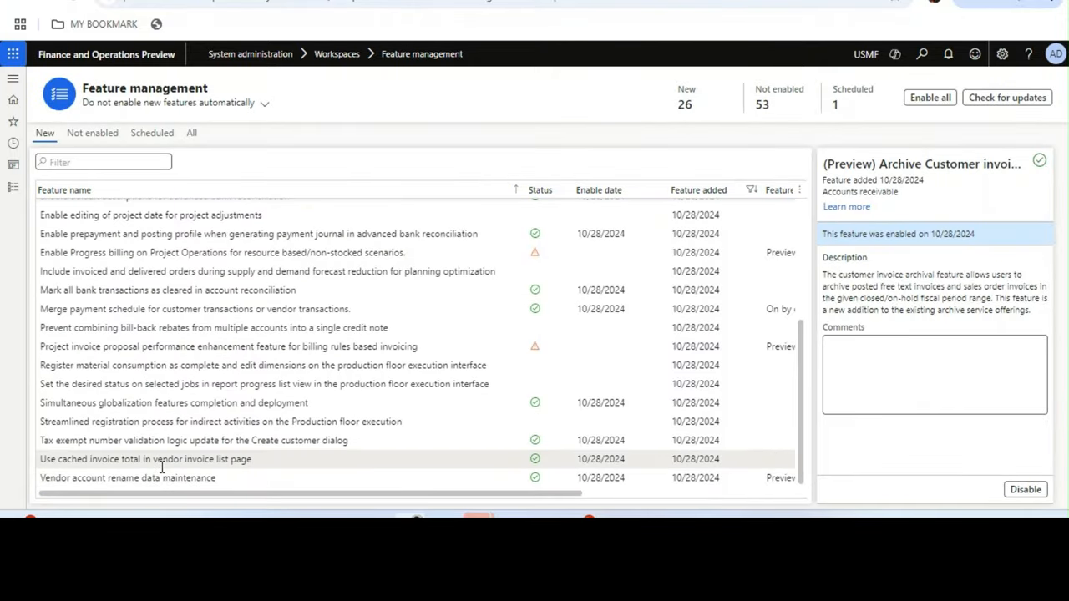
{"action": "left_click", "coordinate": [146, 457]}
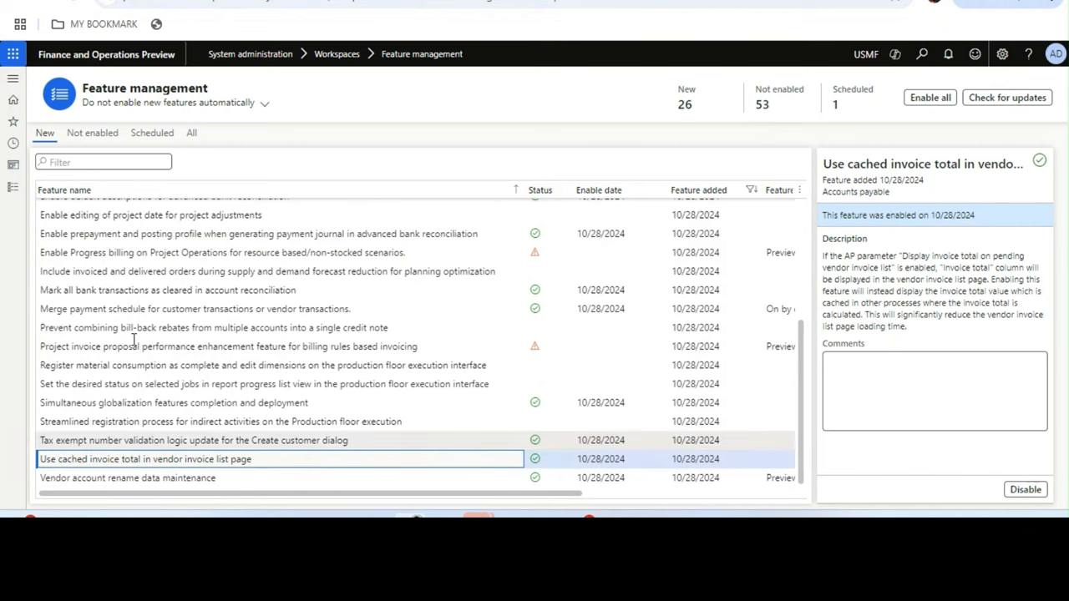
{"action": "left_click", "coordinate": [14, 78]}
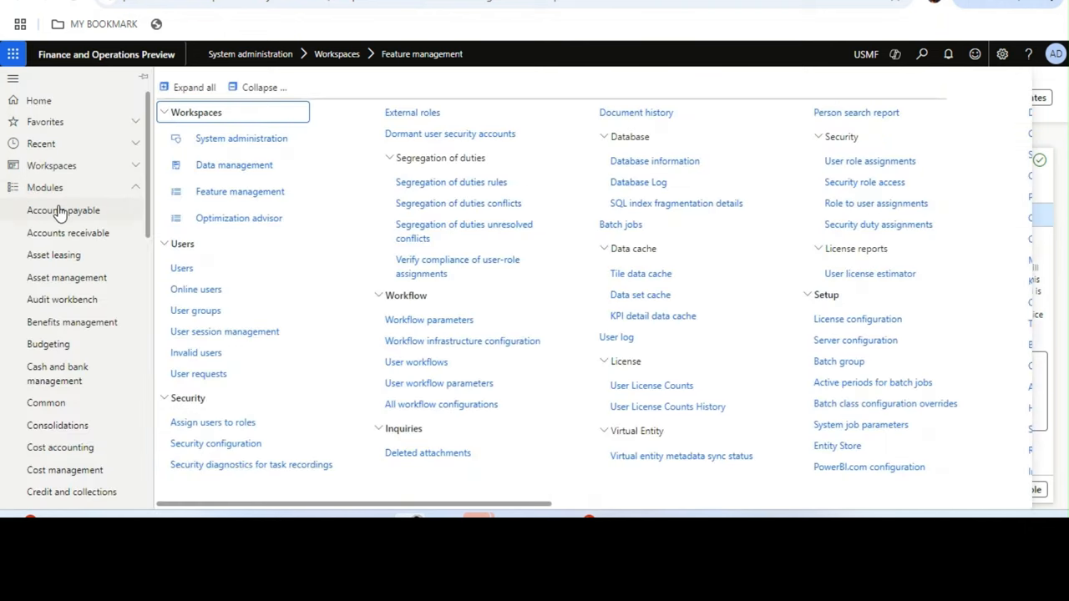
- From the Accounts payable module, bring up Accounts payable parameters
{"action": "left_click", "coordinate": [64, 211]}
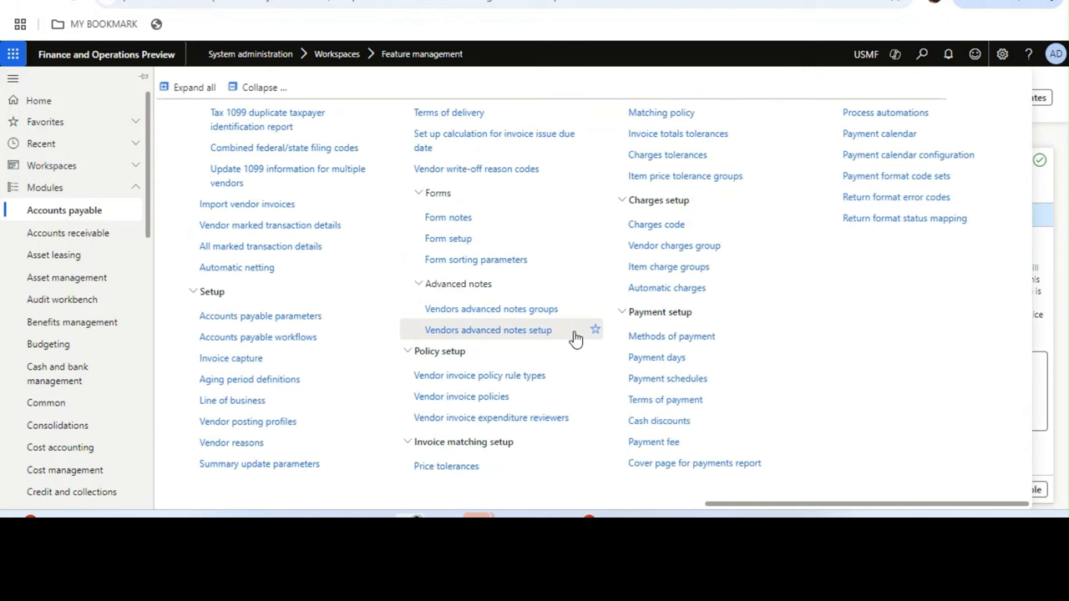
{"action": "left_click", "coordinate": [487, 329]}
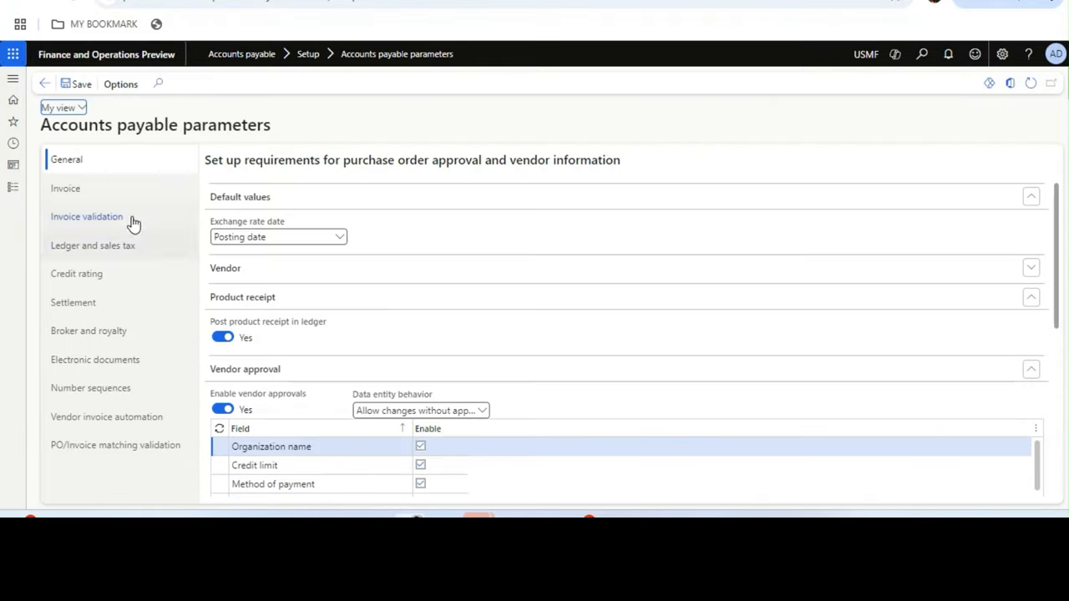
- Set 'Display invoice total on pending vendor invoice list' to Yes and accept the performance warning
{"action": "left_click", "coordinate": [65, 187]}
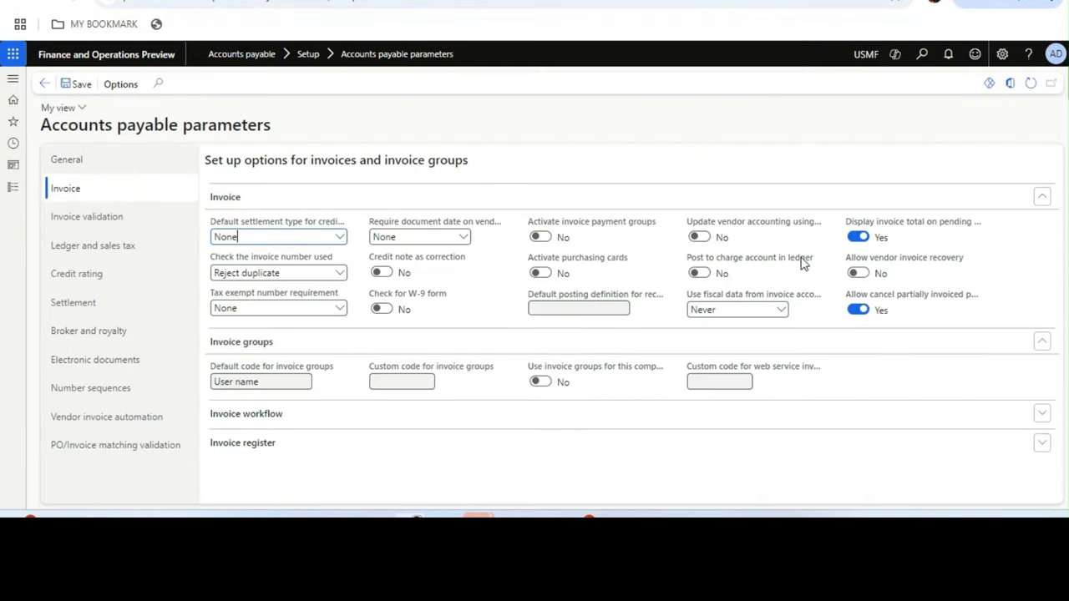
{"action": "mouse_move", "coordinate": [860, 238]}
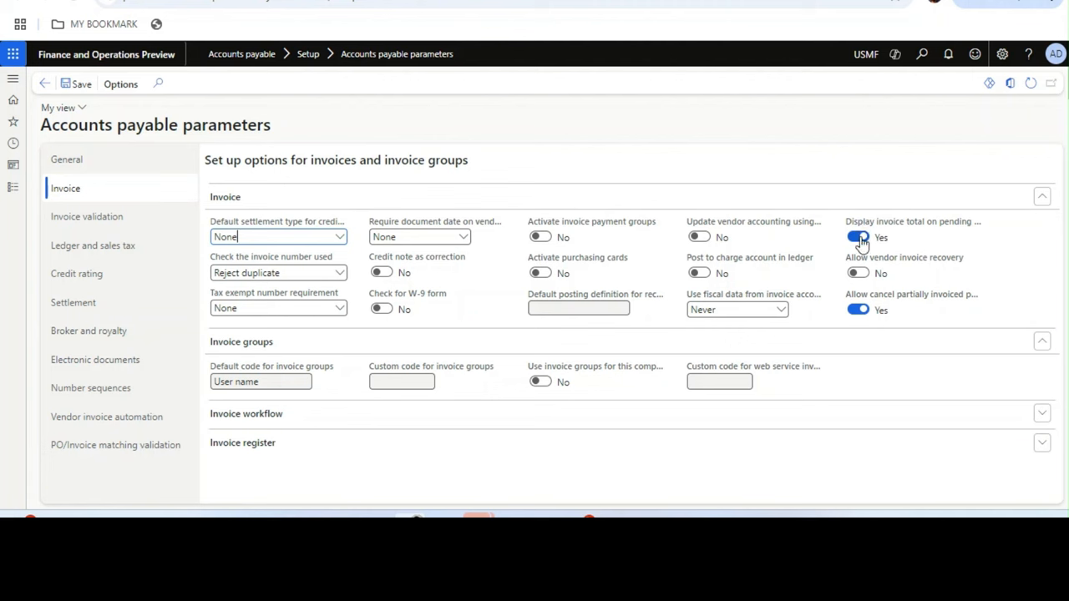
{"action": "left_click", "coordinate": [859, 237]}
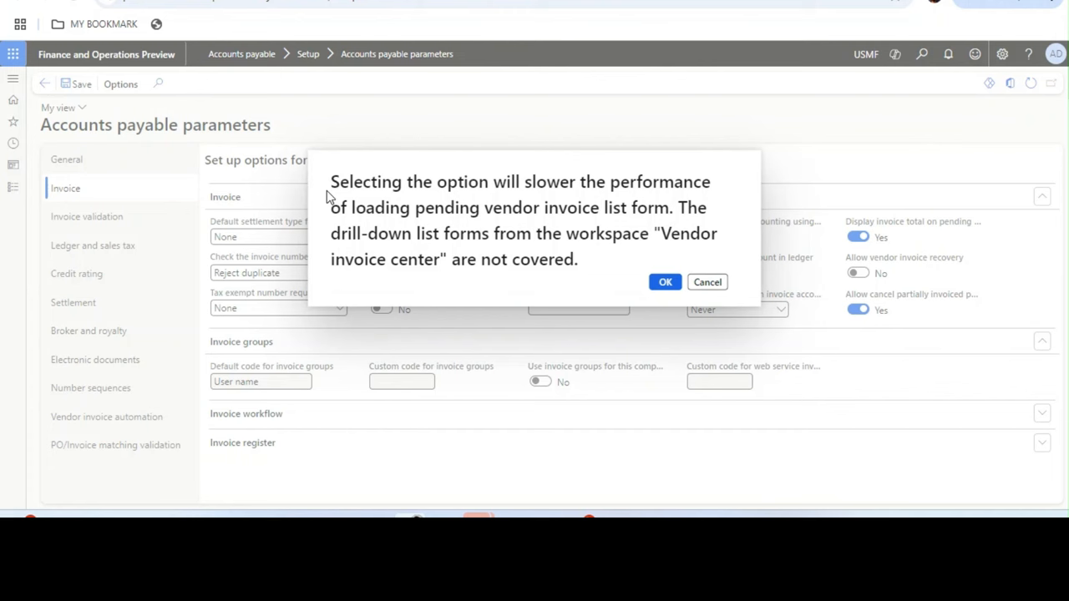
{"action": "left_click", "coordinate": [665, 281]}
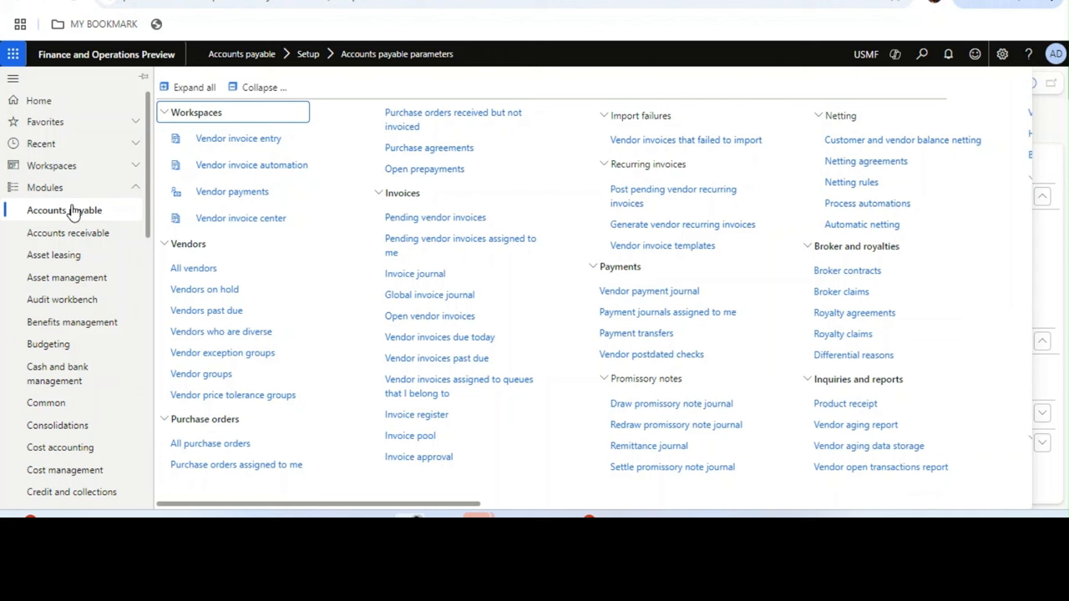
{"action": "mouse_move", "coordinate": [440, 338]}
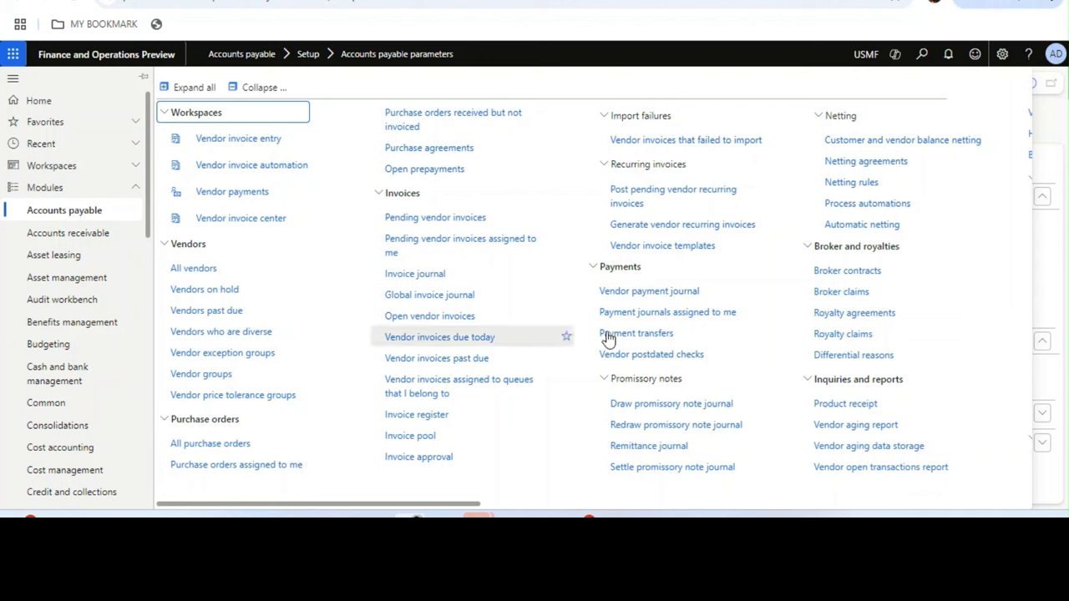
{"action": "mouse_move", "coordinate": [511, 167]}
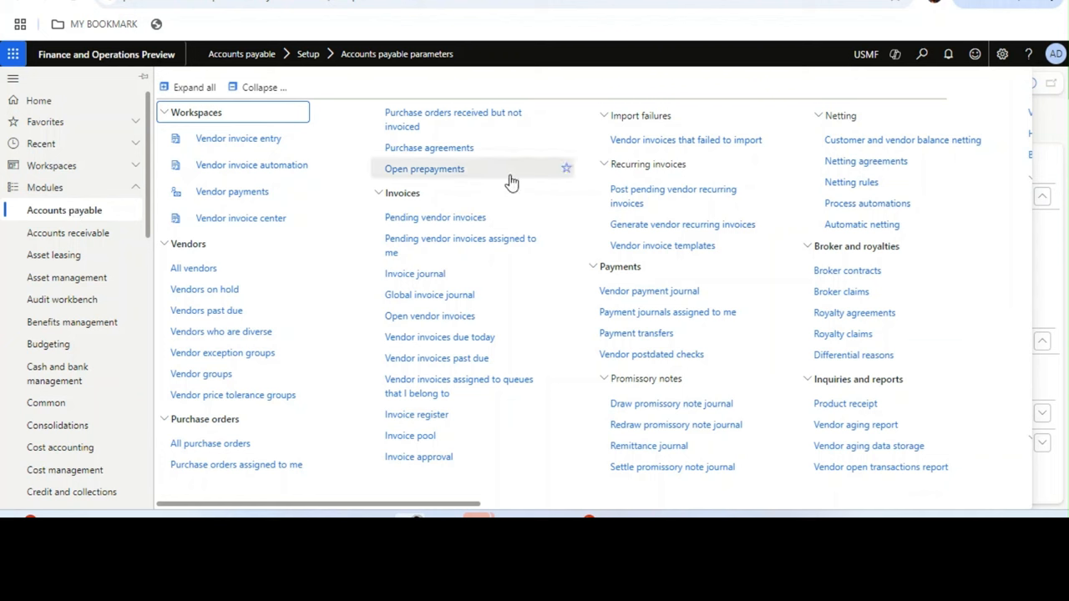
{"action": "mouse_move", "coordinate": [518, 244]}
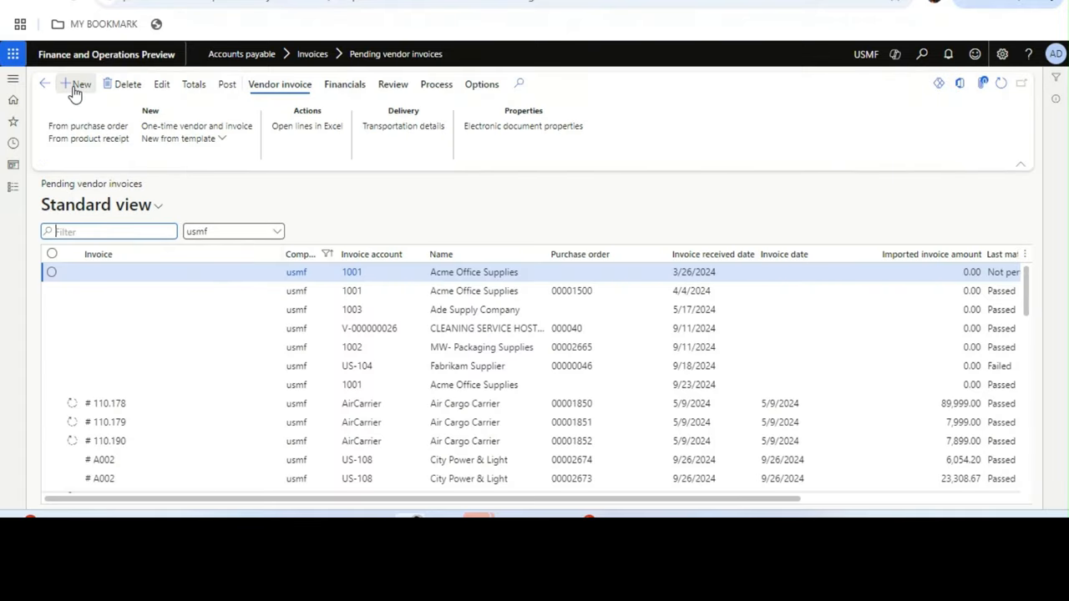
- Create a new vendor invoice for Acme Office Supplies numbered TEST123, description 777, dated 10/29/2024
{"action": "left_click", "coordinate": [80, 83]}
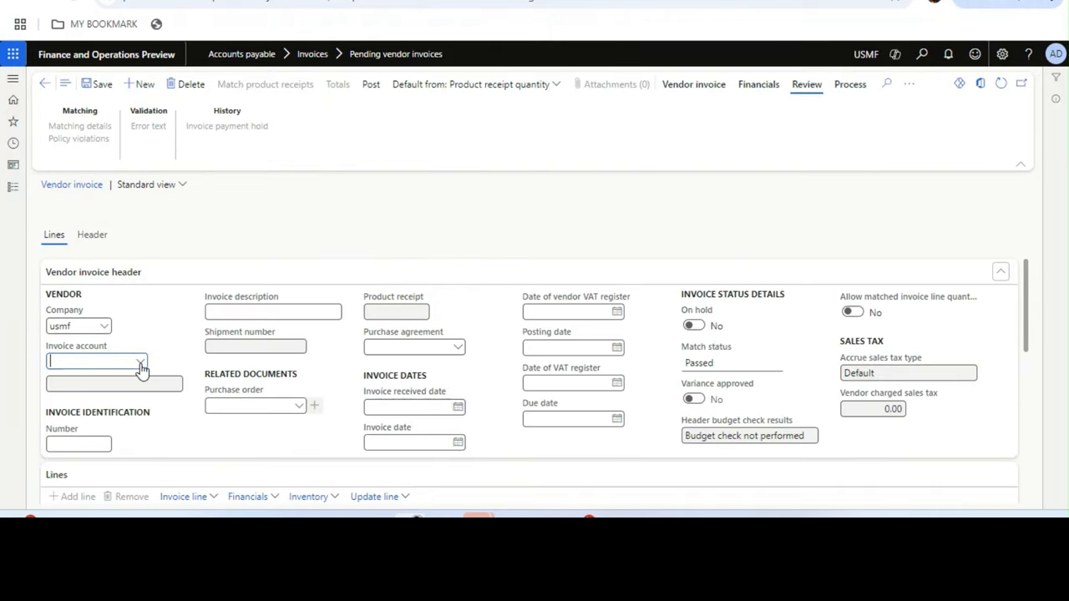
{"action": "left_click", "coordinate": [140, 361]}
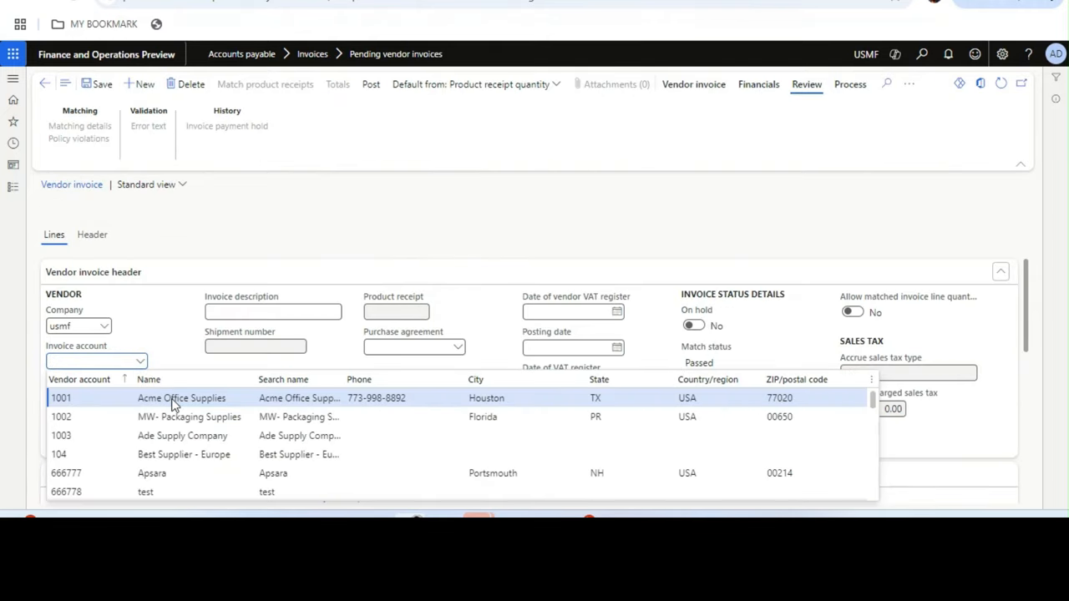
{"action": "left_click", "coordinate": [181, 398]}
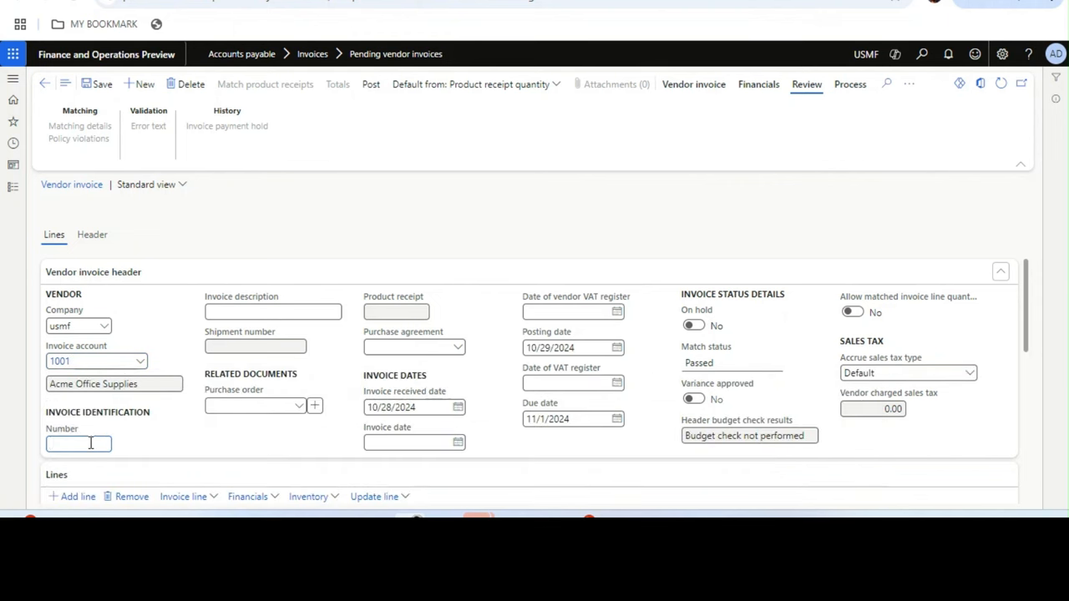
{"action": "type", "text": "TEST123"}
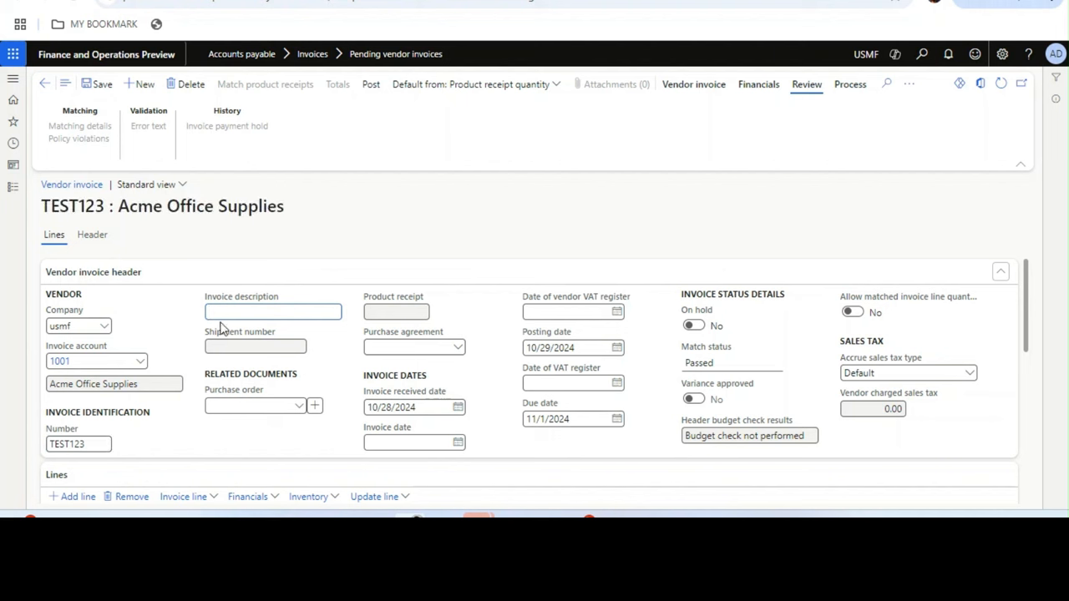
{"action": "type", "text": "777"}
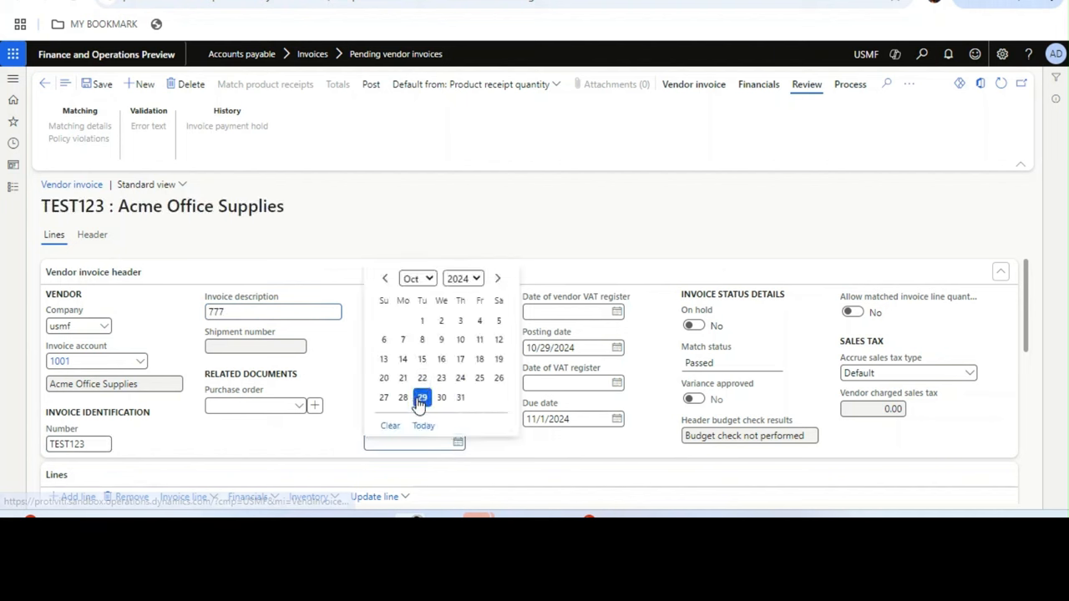
{"action": "left_click", "coordinate": [402, 397]}
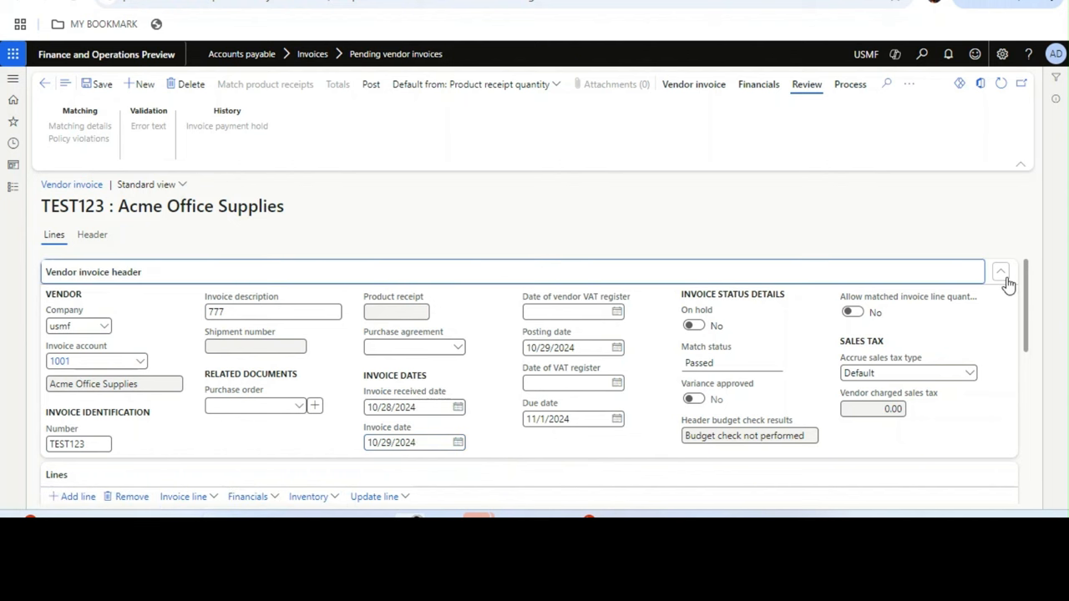
- Add a line for item 000123 Cylinder at unit price 800 in warehouse 11, then begin a second line
{"action": "left_click", "coordinate": [1001, 271]}
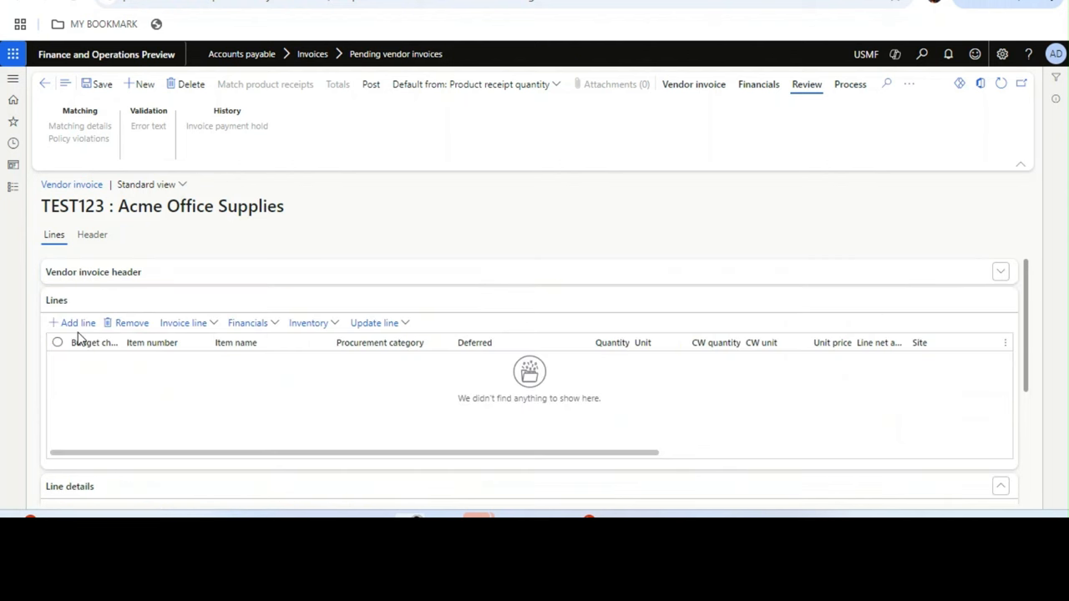
{"action": "left_click", "coordinate": [77, 322]}
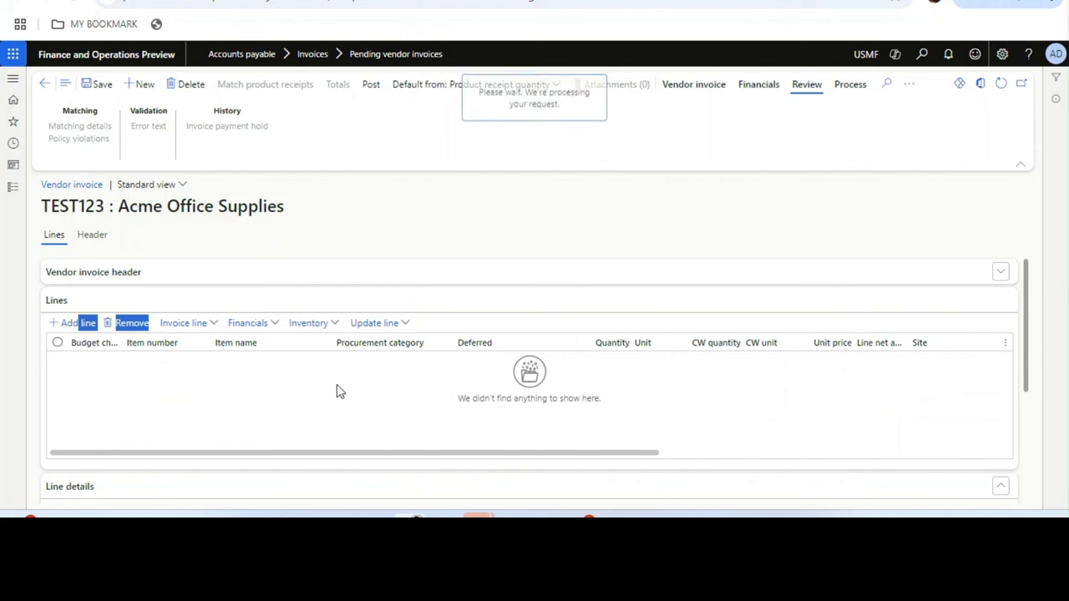
{"action": "left_click", "coordinate": [77, 322]}
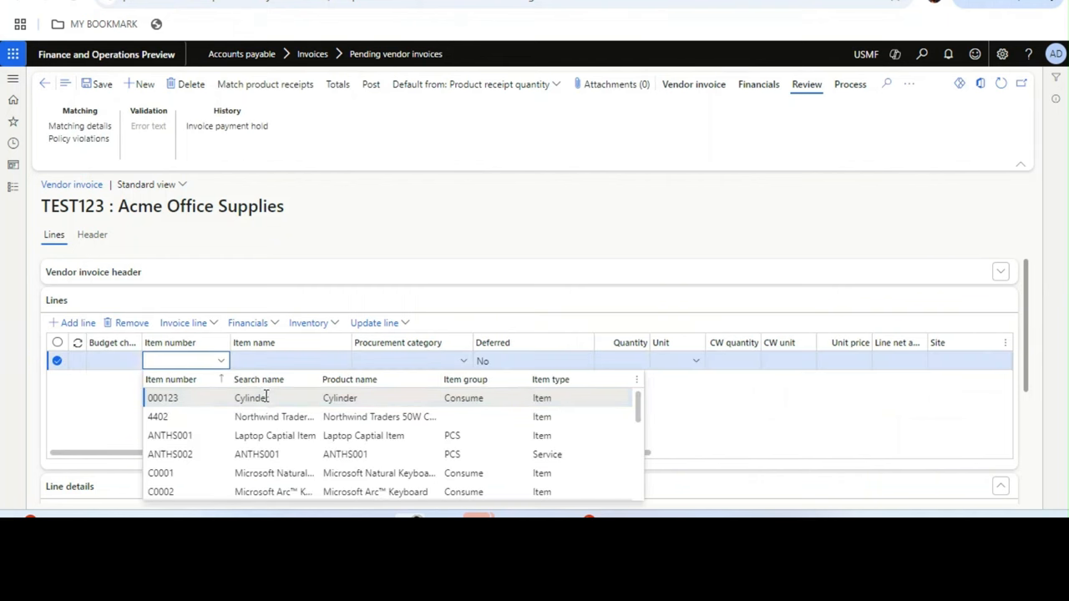
{"action": "left_click", "coordinate": [164, 397]}
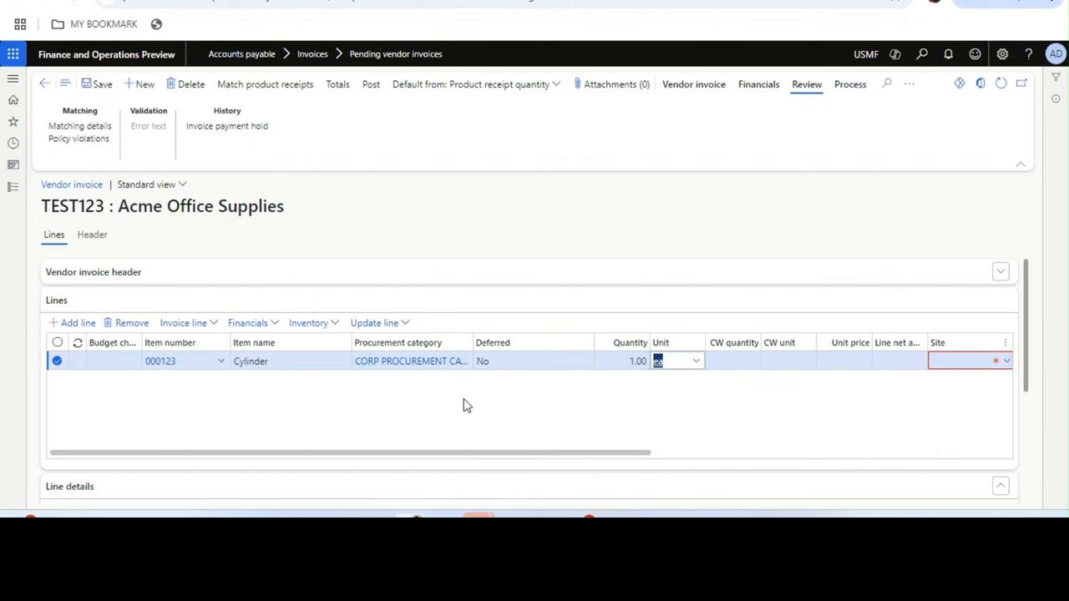
{"action": "type", "text": "800.00"}
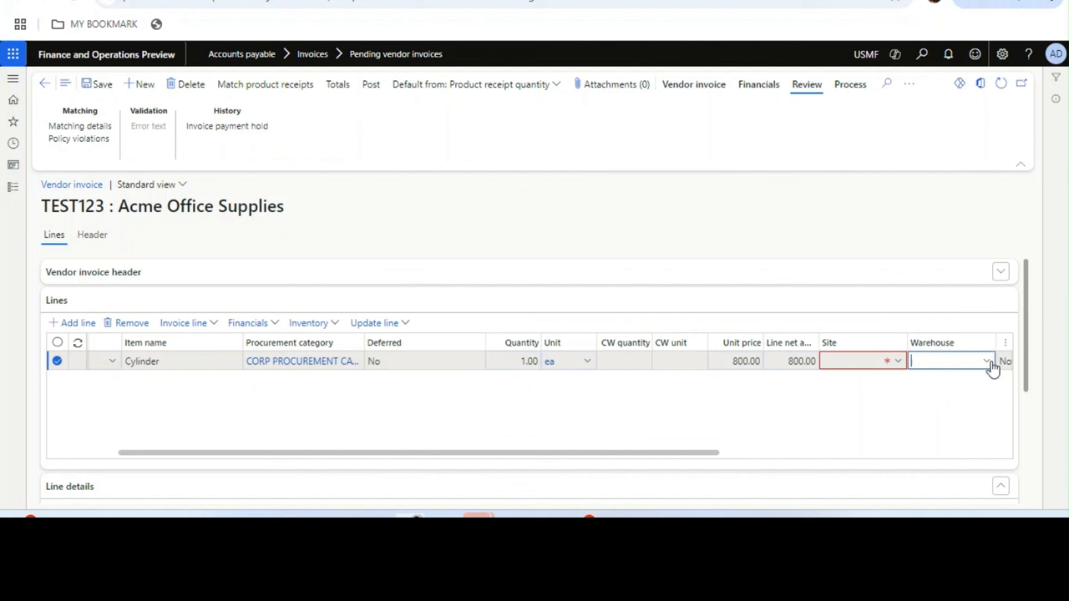
{"action": "left_click", "coordinate": [987, 361]}
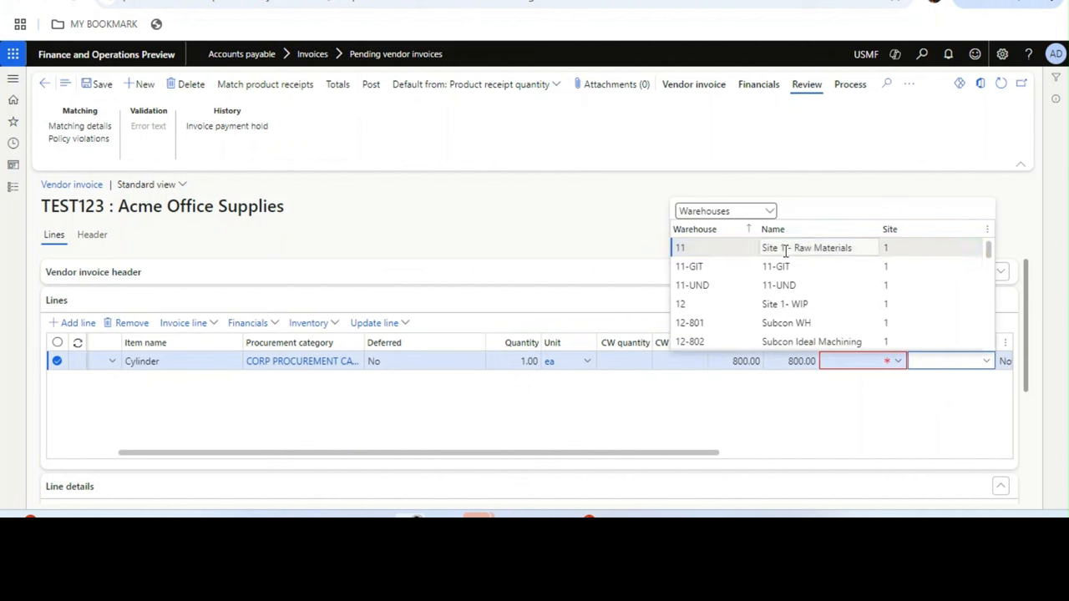
{"action": "left_click", "coordinate": [680, 247]}
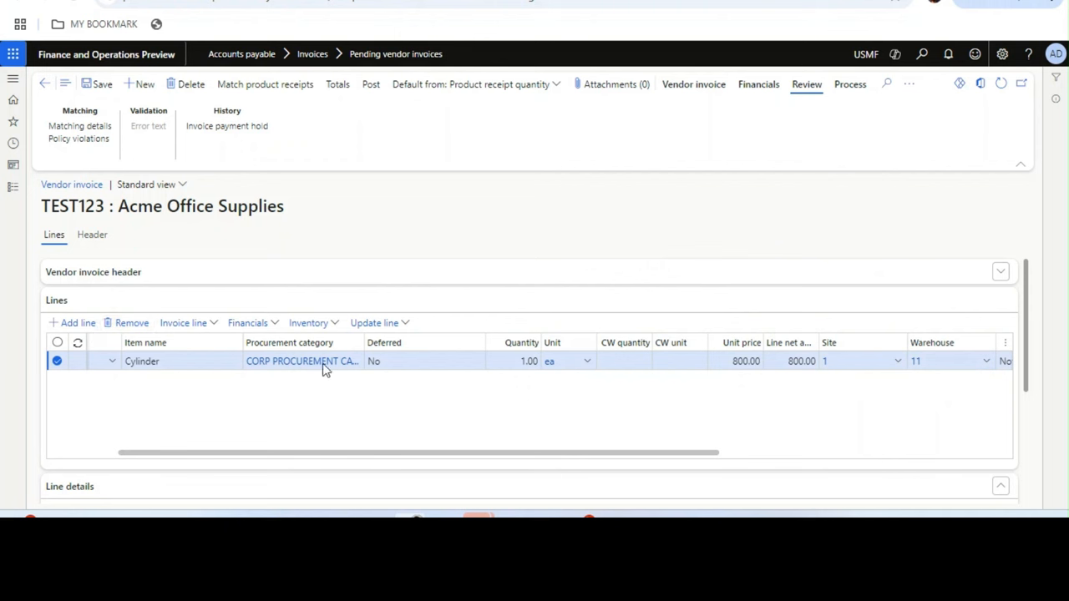
{"action": "left_click", "coordinate": [76, 323]}
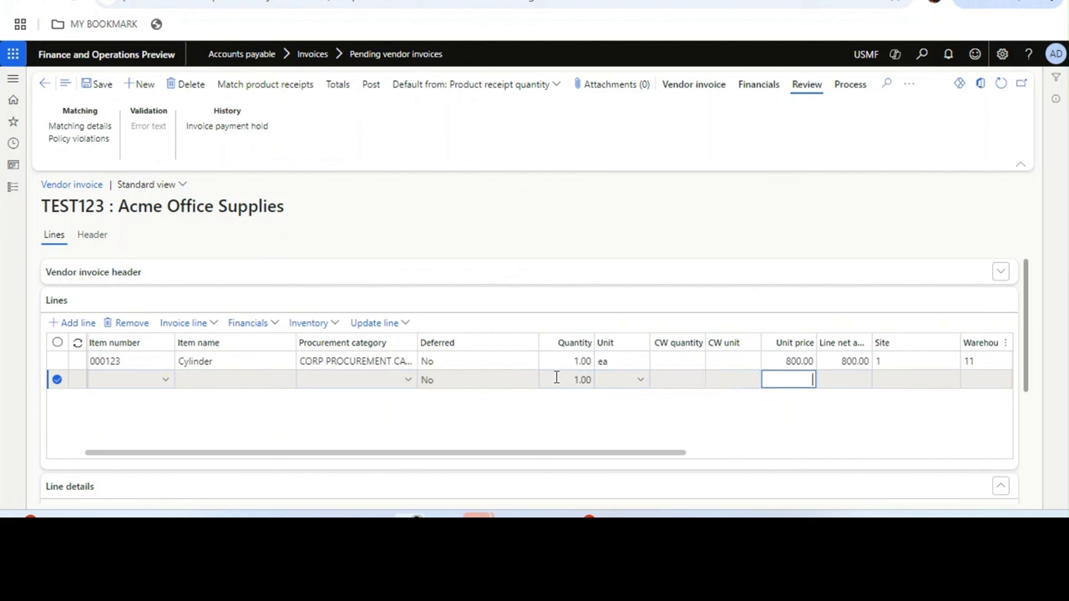
- Set the second line to item C0001 Microsoft Natural Keyboard with unit price 700.00
{"action": "left_click", "coordinate": [131, 379]}
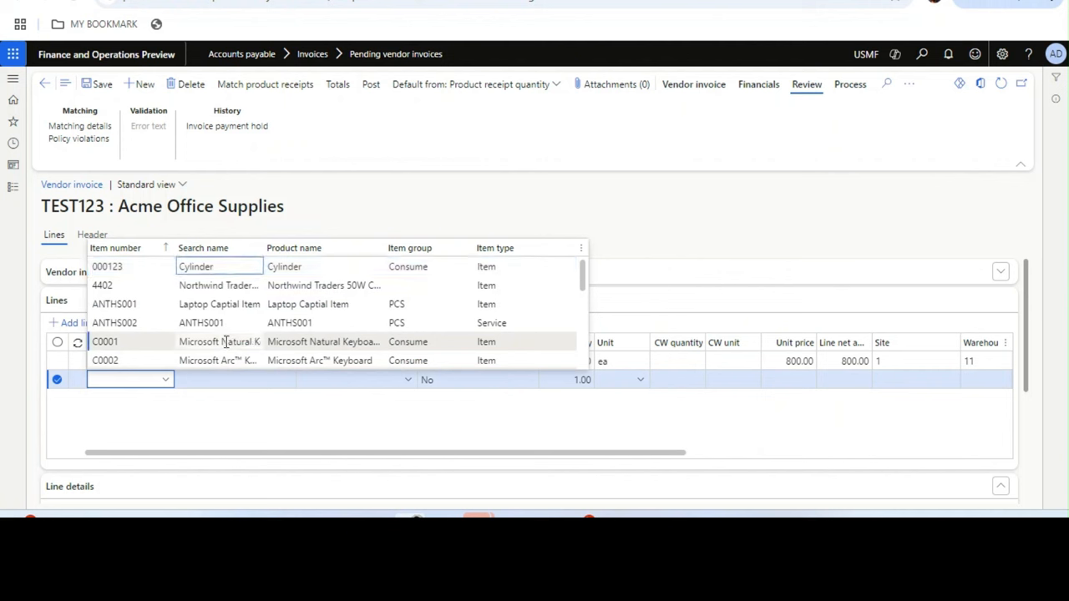
{"action": "left_click", "coordinate": [218, 340]}
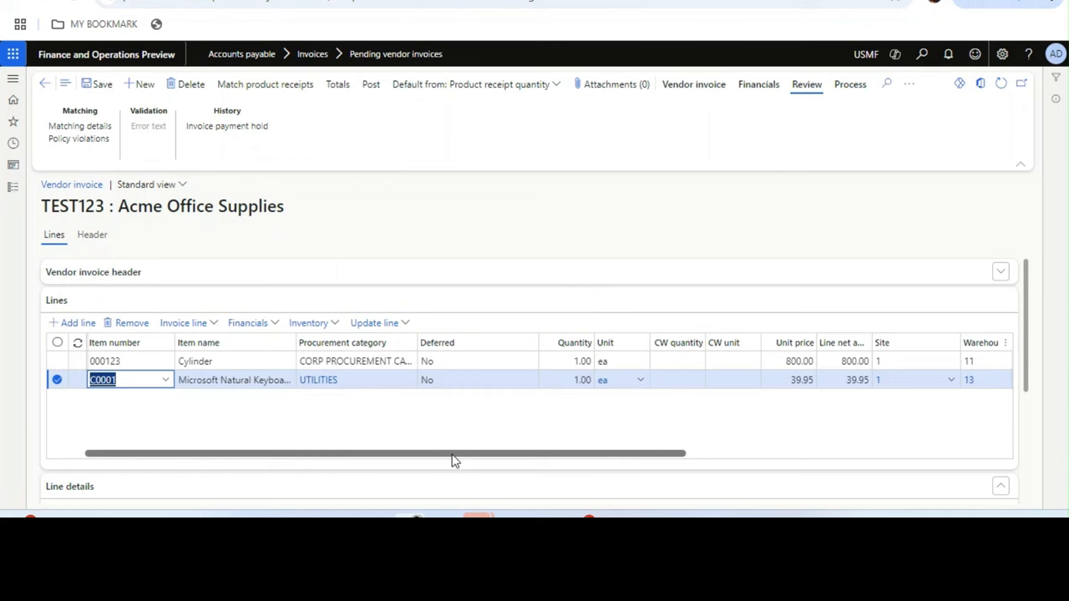
{"action": "scroll", "scroll_direction": "right", "scroll_amount": 3}
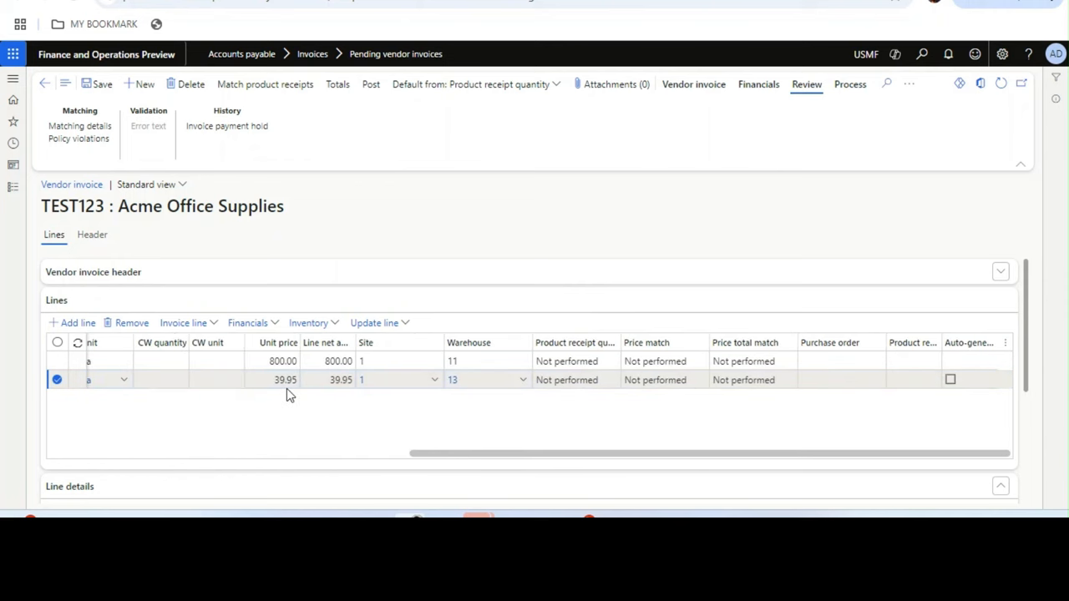
{"action": "left_click", "coordinate": [284, 379]}
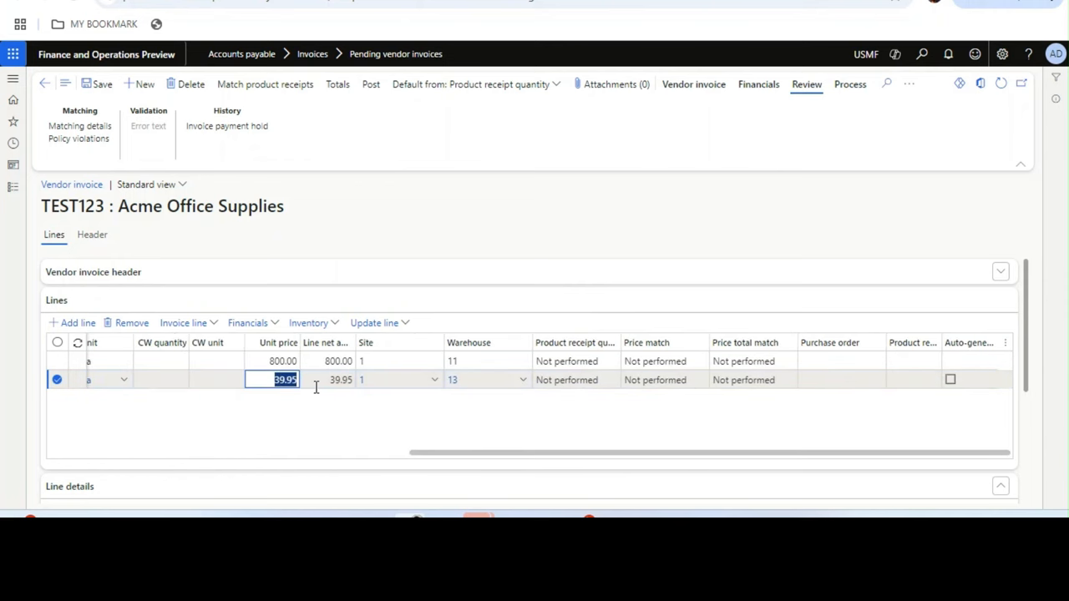
{"action": "type", "text": "700.00"}
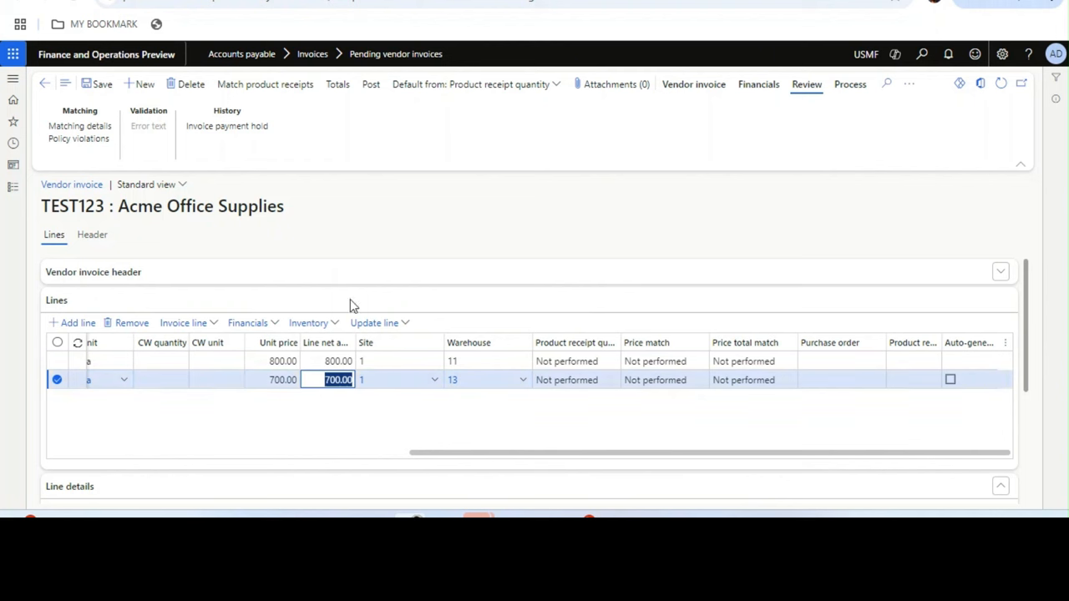
{"action": "left_click", "coordinate": [97, 83]}
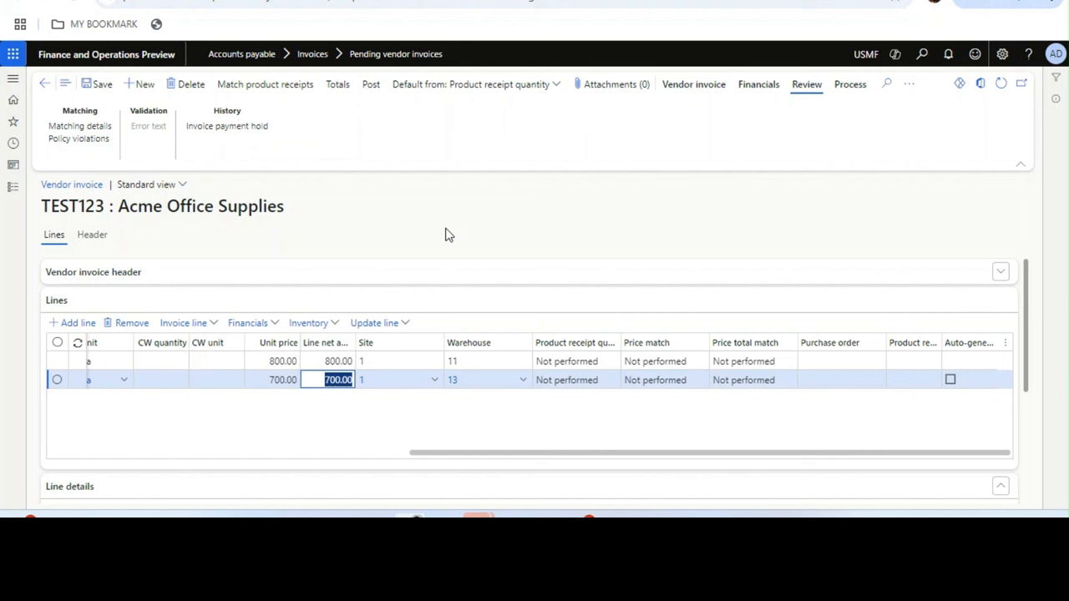
{"action": "left_click", "coordinate": [1005, 342]}
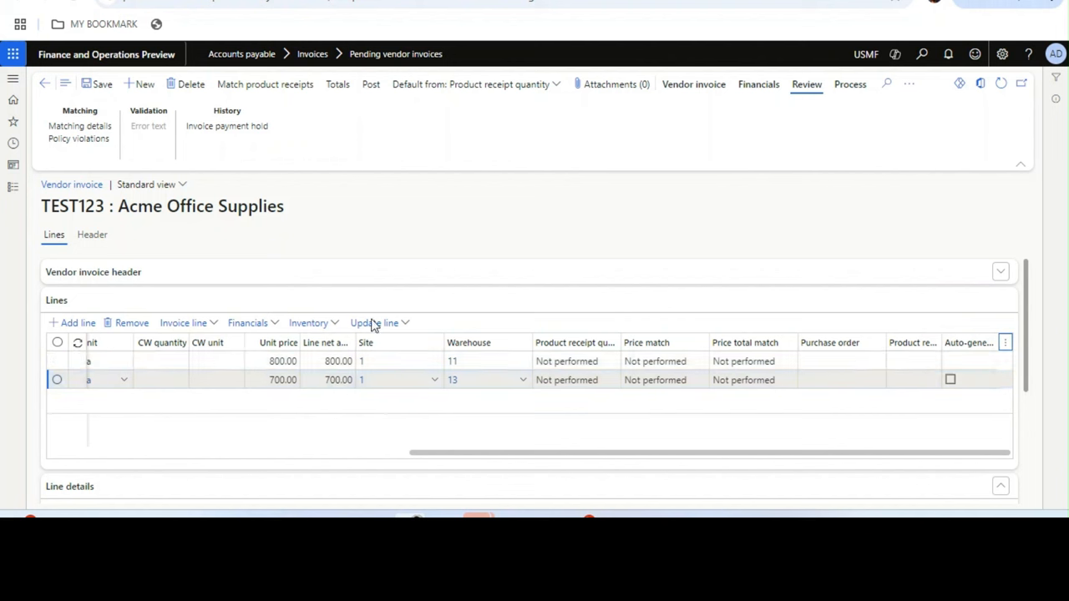
{"action": "mouse_move", "coordinate": [46, 84]}
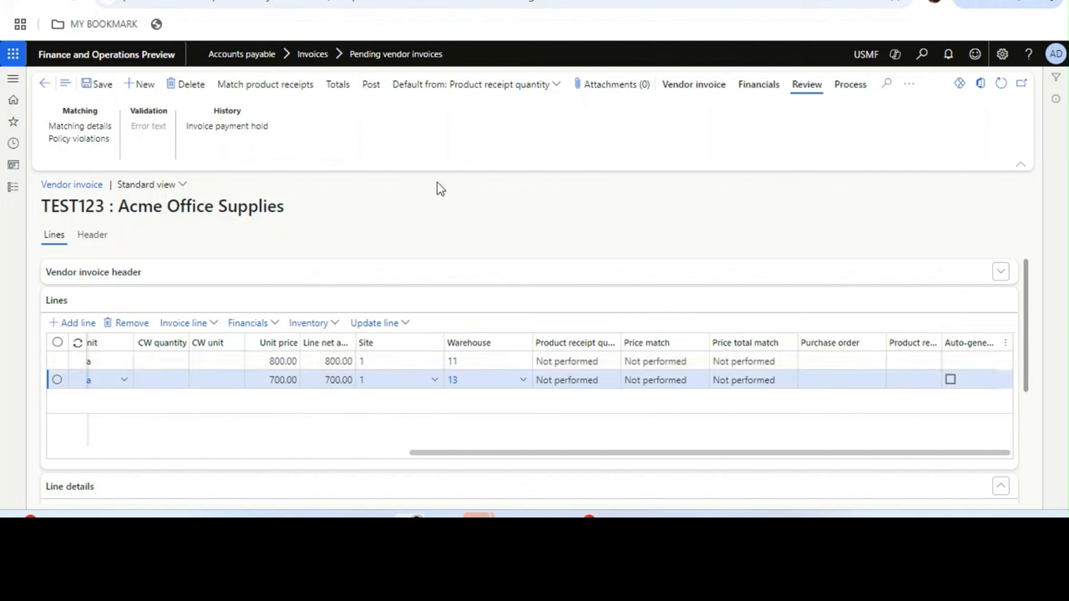
- Back on Pending vendor invoices, check the Acme Office Supplies invoice Totals showing zero amounts
{"action": "left_click", "coordinate": [45, 84]}
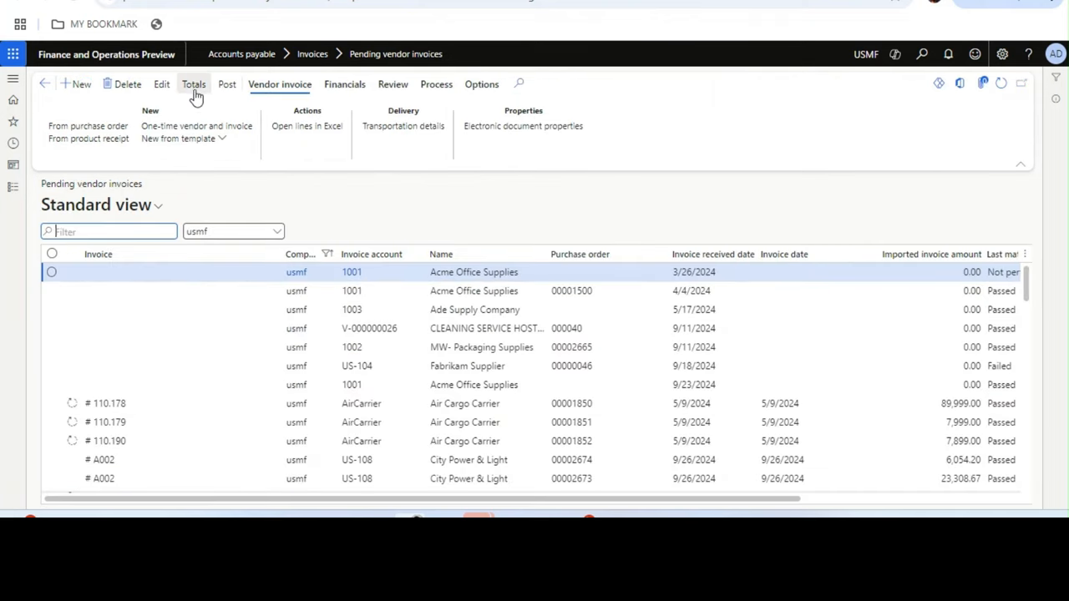
{"action": "left_click", "coordinate": [194, 83]}
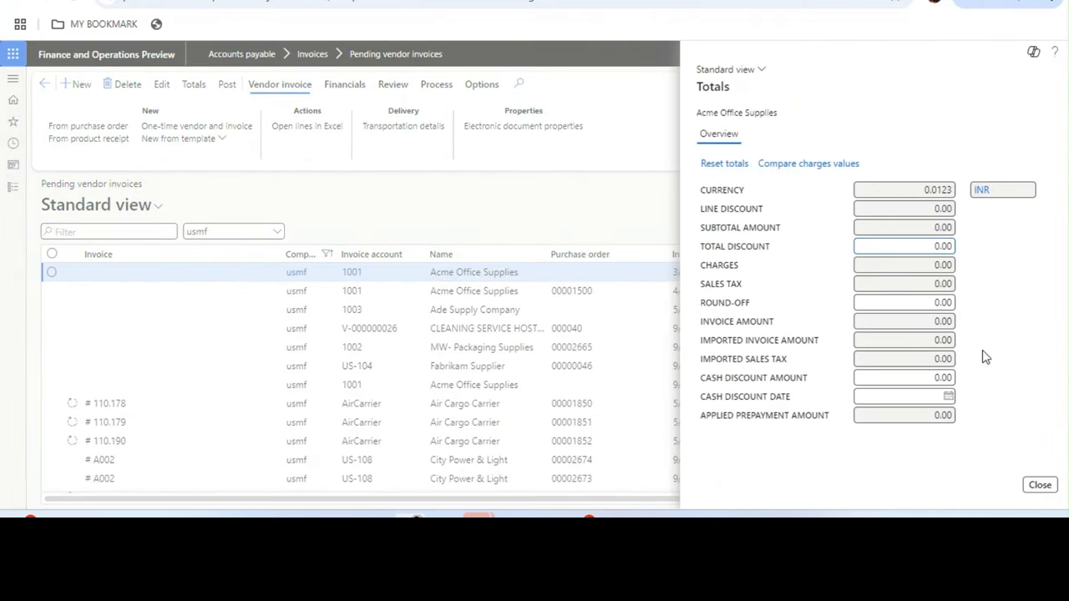
{"action": "left_click", "coordinate": [1039, 485]}
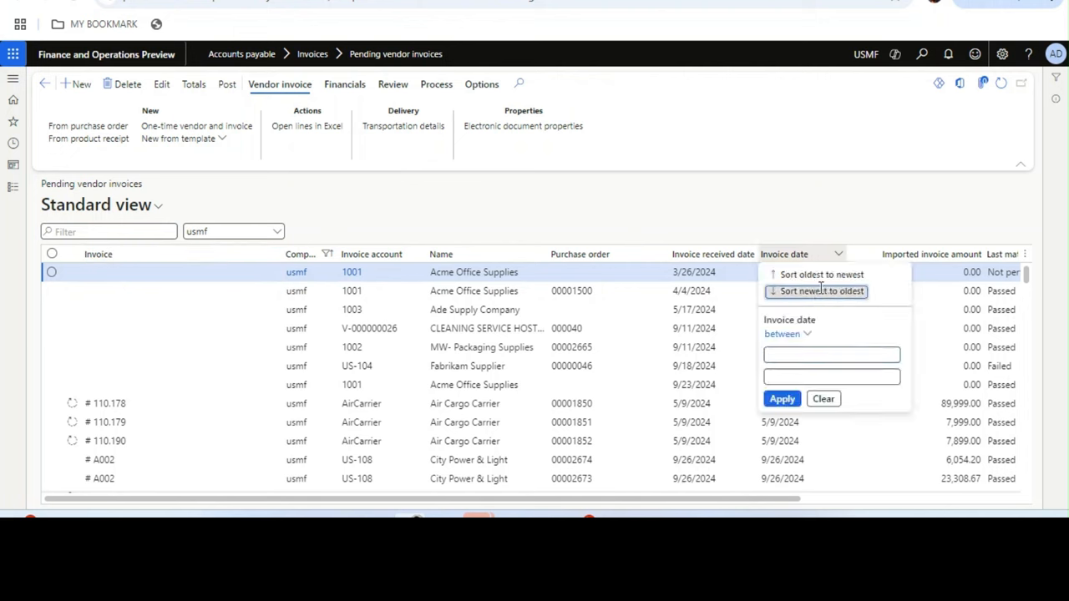
- Sort by Invoice date newest first and confirm the new invoice's Invoice total of 1,500.00
{"action": "left_click", "coordinate": [822, 291]}
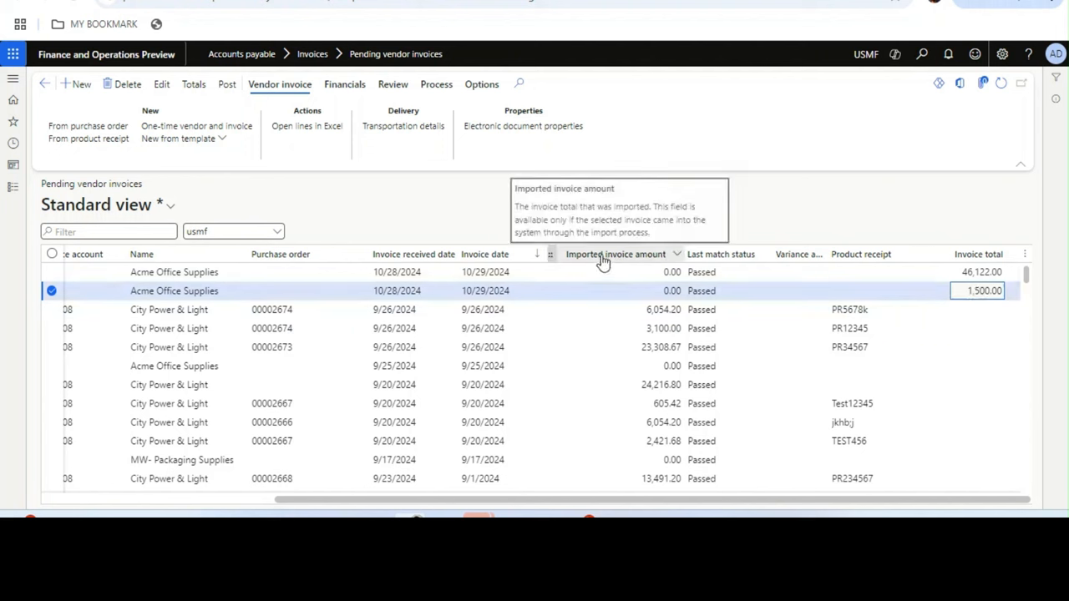
{"action": "mouse_move", "coordinate": [660, 234]}
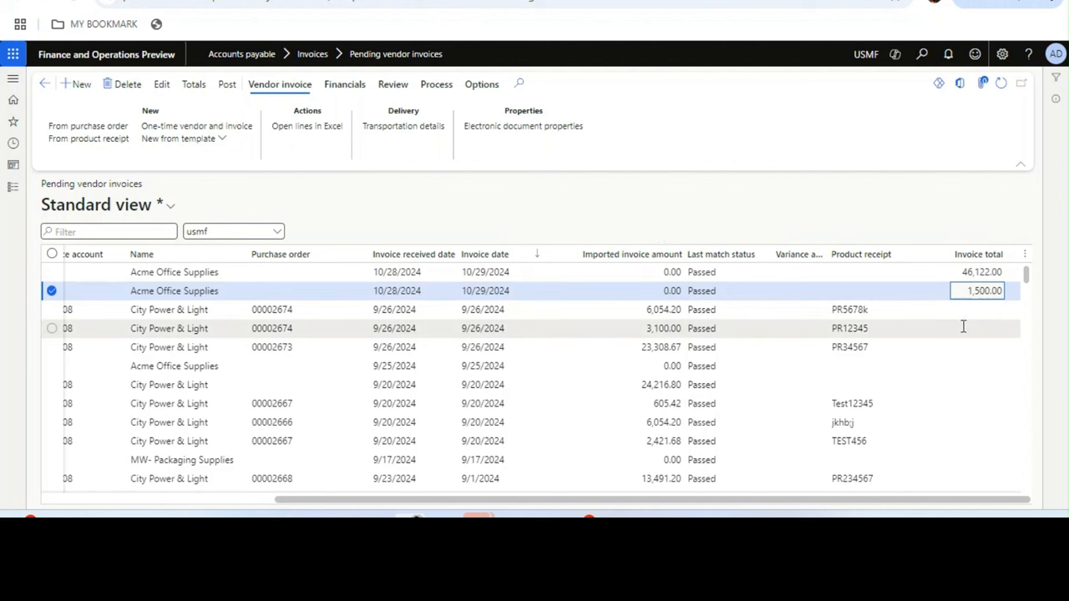
{"action": "left_click", "coordinate": [982, 291]}
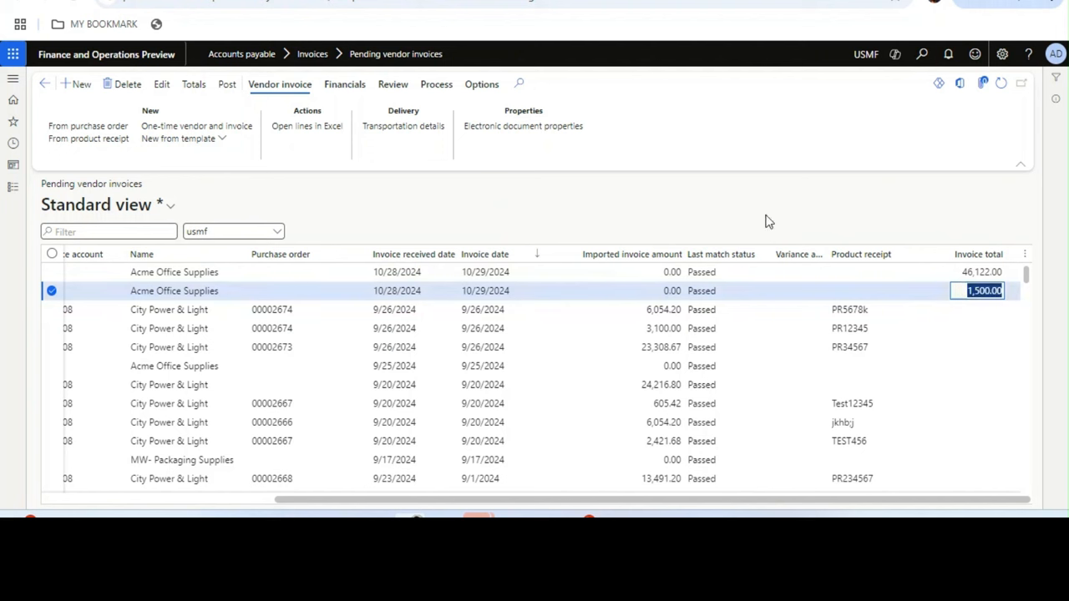
{"action": "mouse_move", "coordinate": [710, 206]}
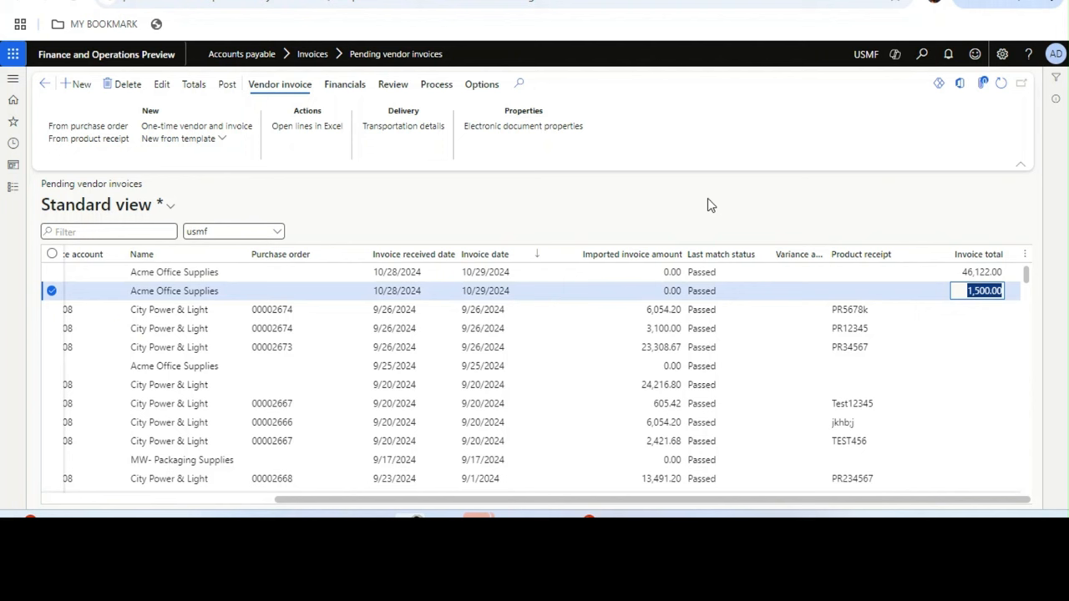
{"action": "left_click", "coordinate": [889, 291]}
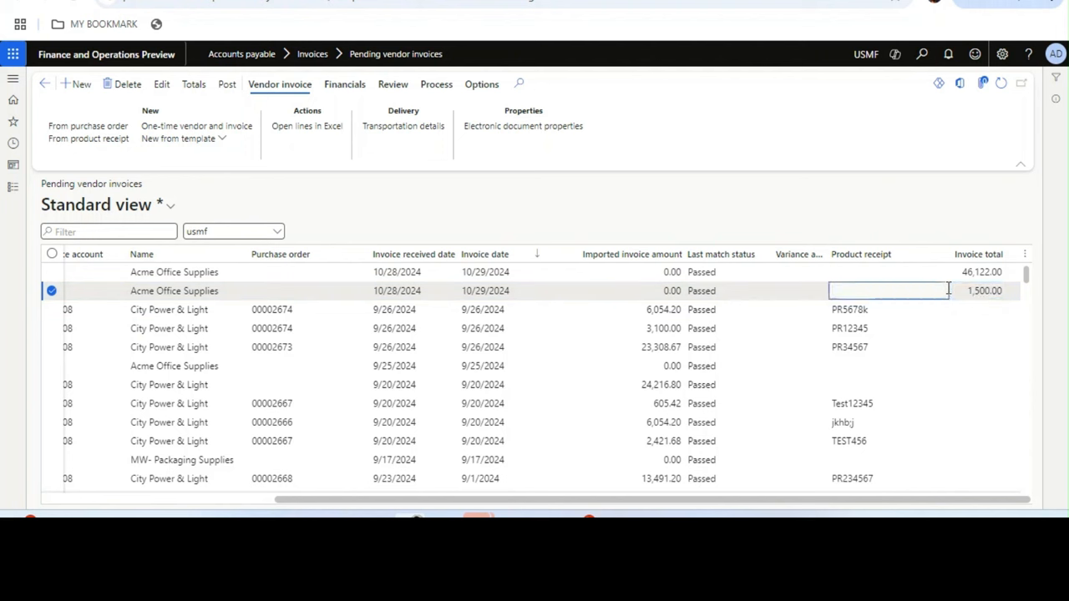